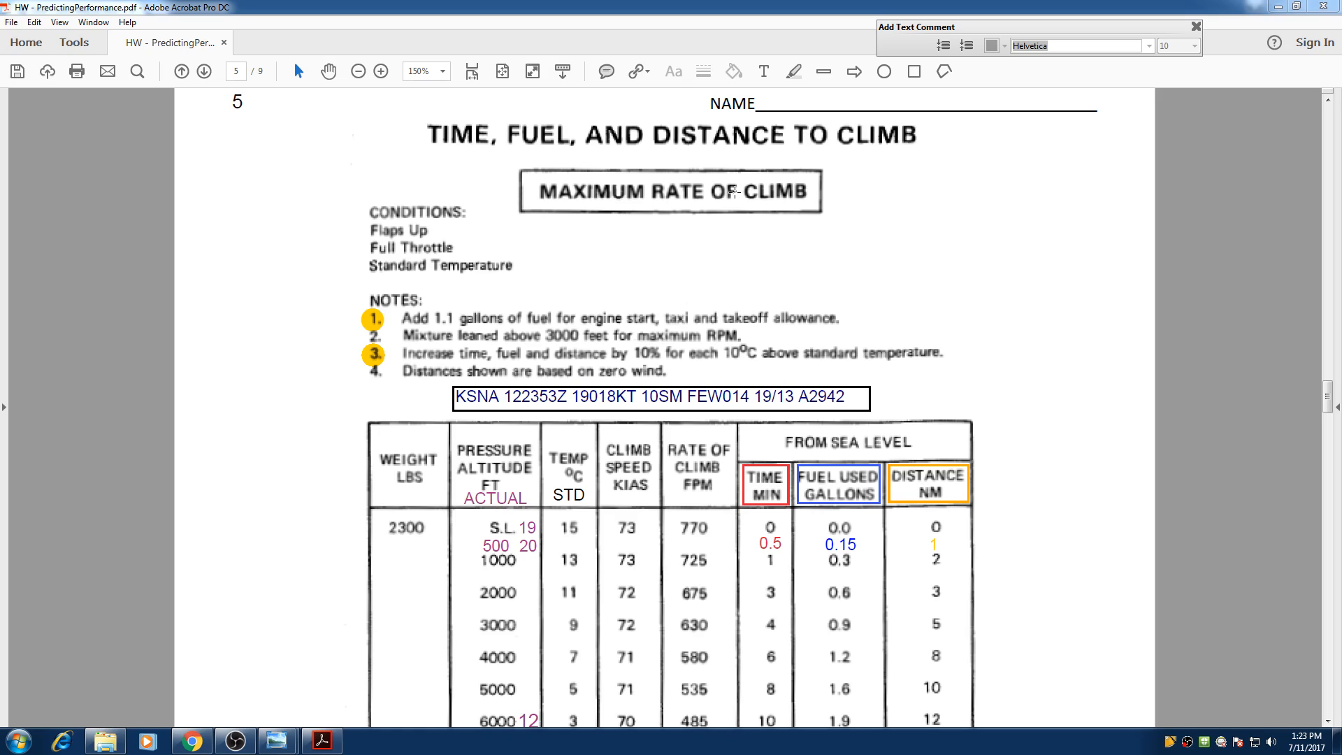
mouse_move(548, 168)
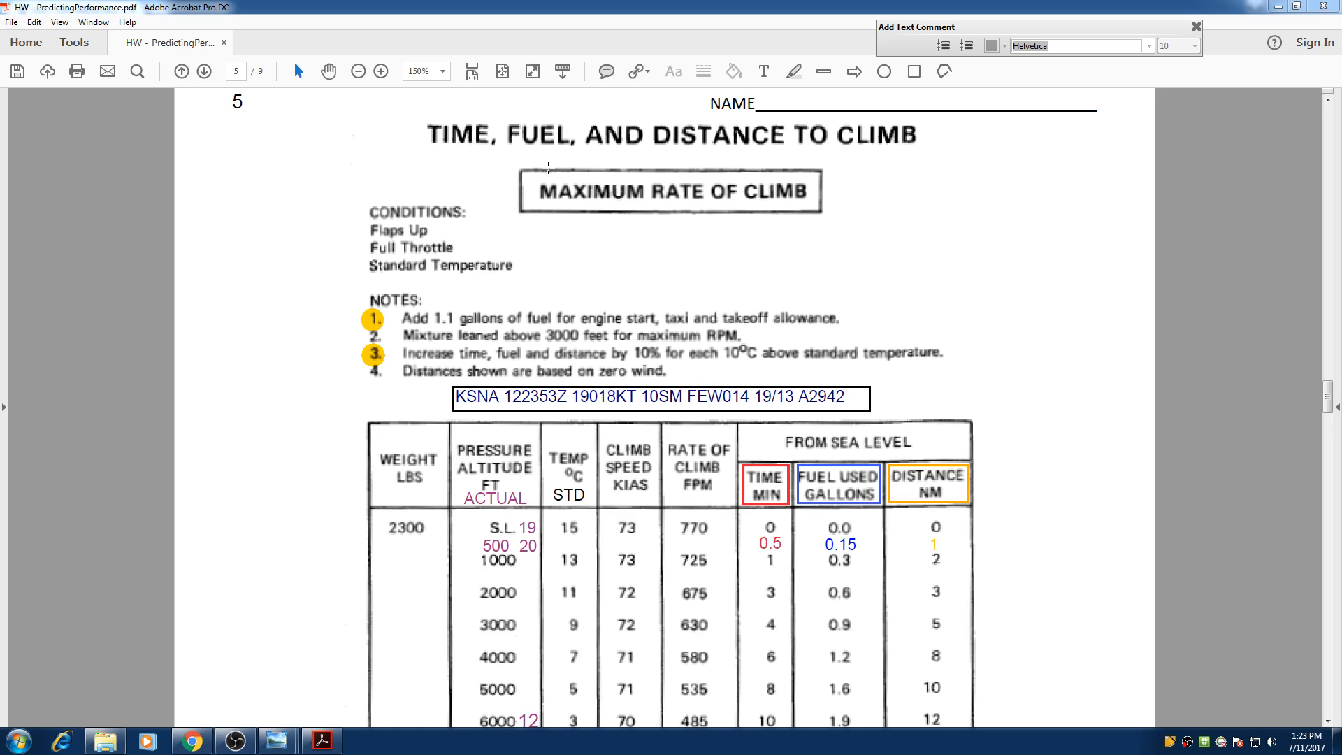
mouse_move(551, 158)
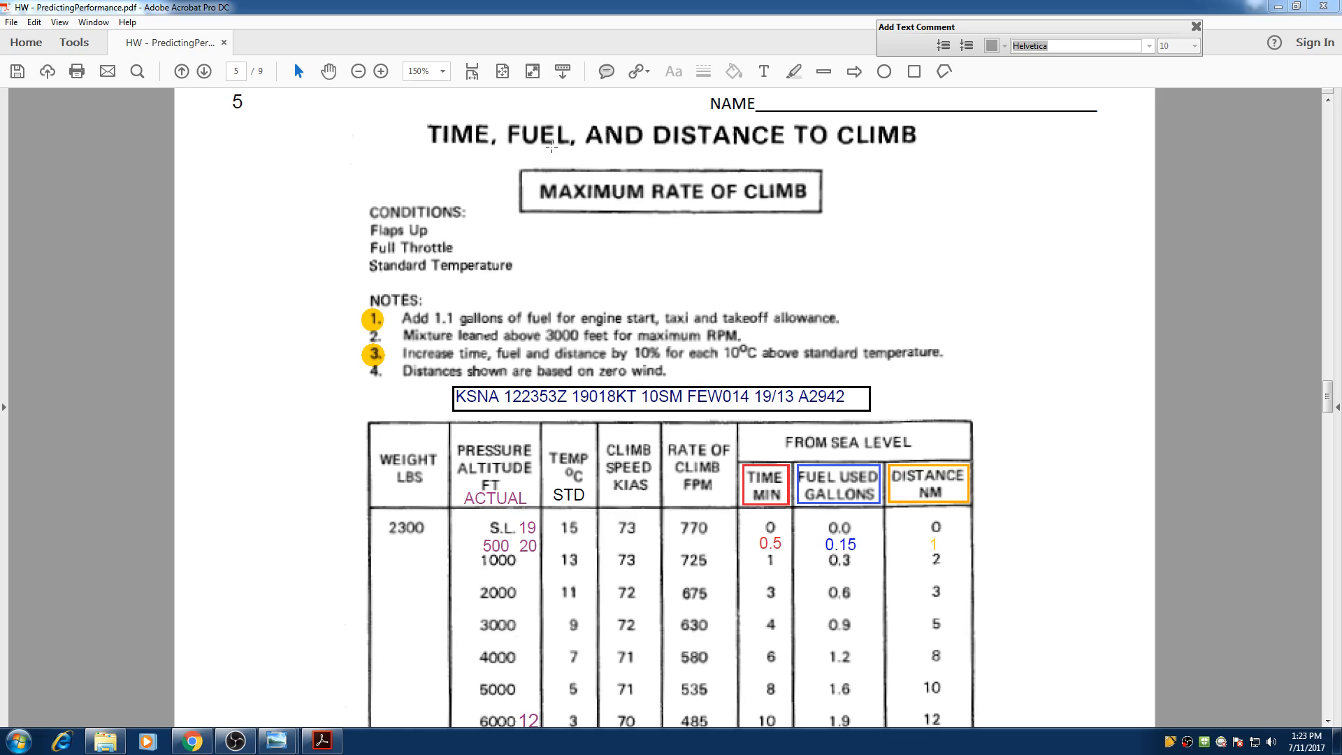
mouse_move(887, 199)
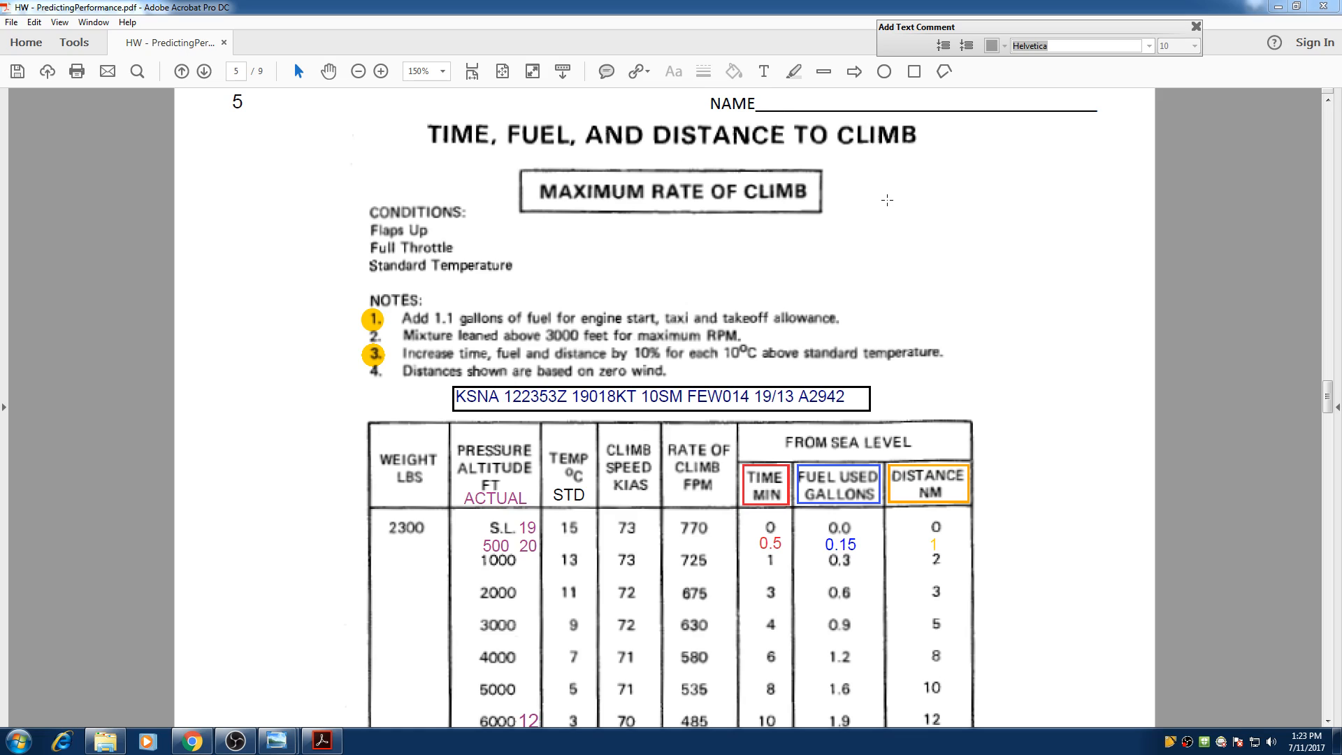
mouse_move(849, 203)
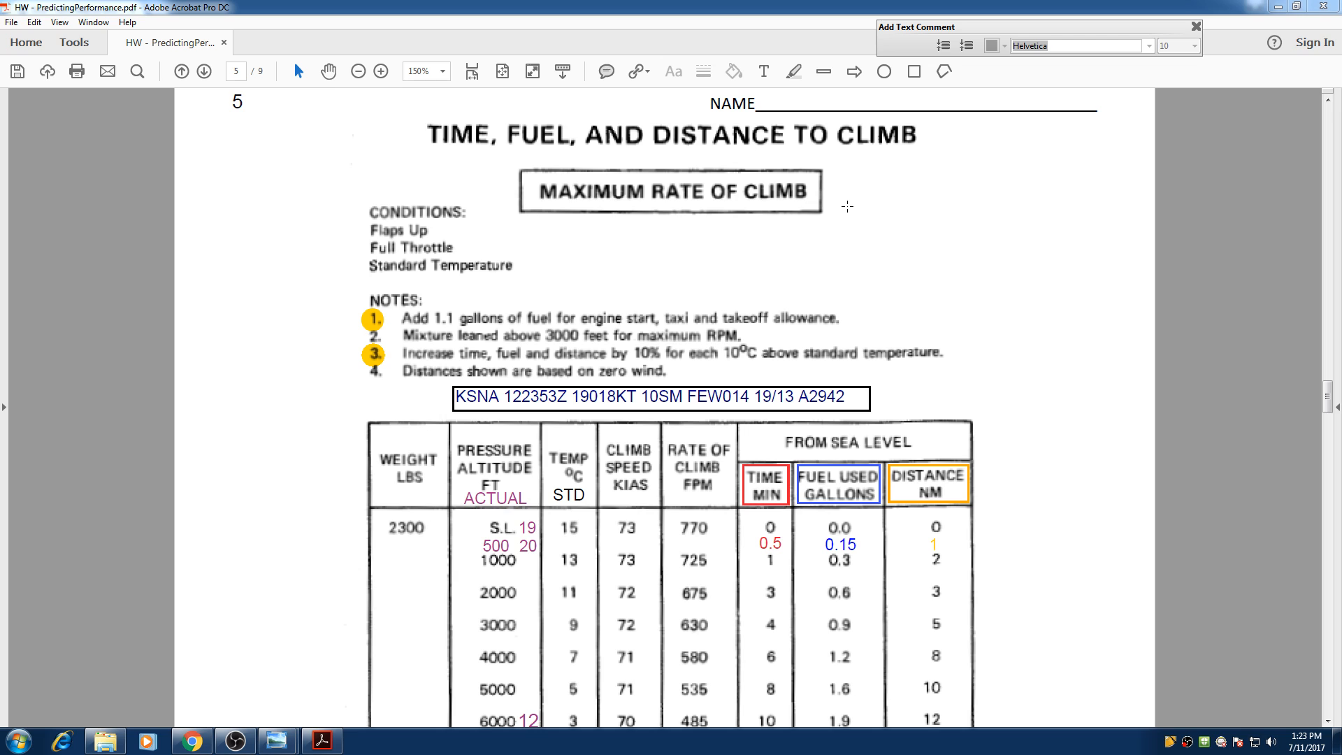
- Scroll the full climb table into view and select the colour-coded 7500 ft row annotations
scroll("down", 3)
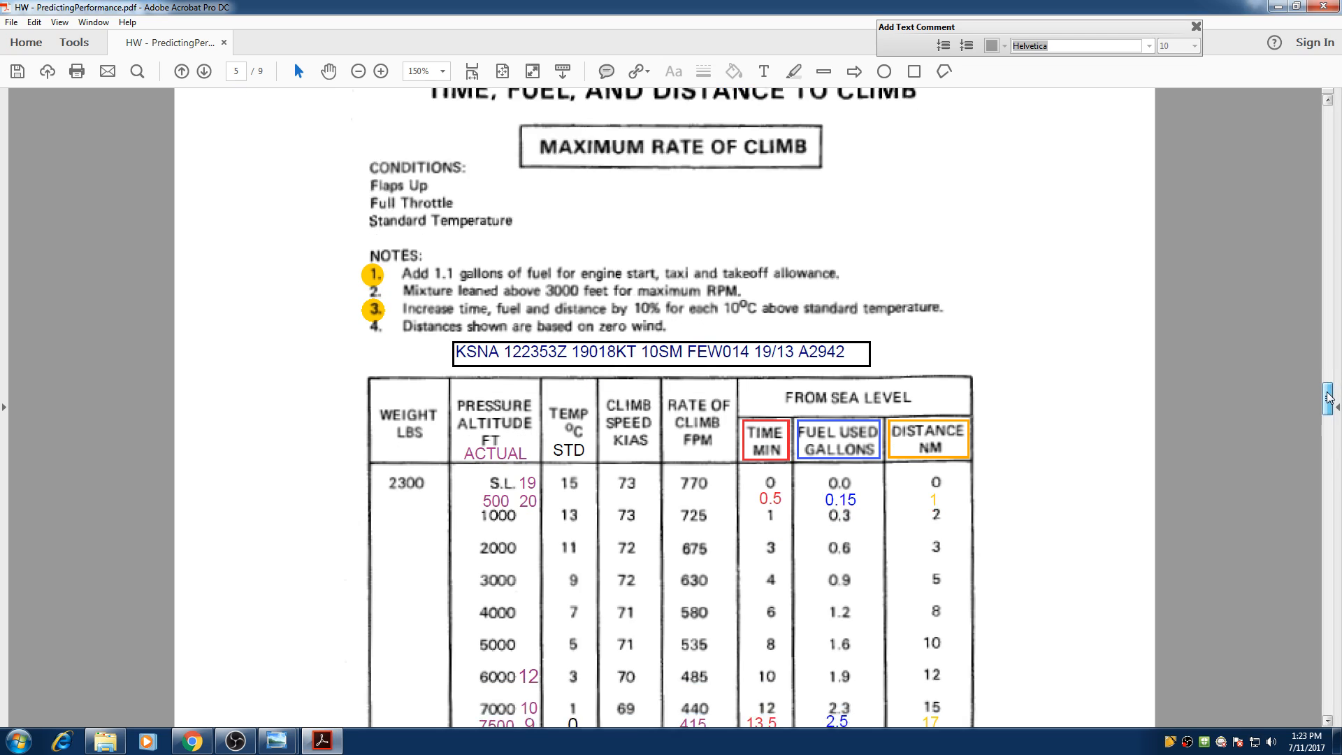
scroll("down", 3)
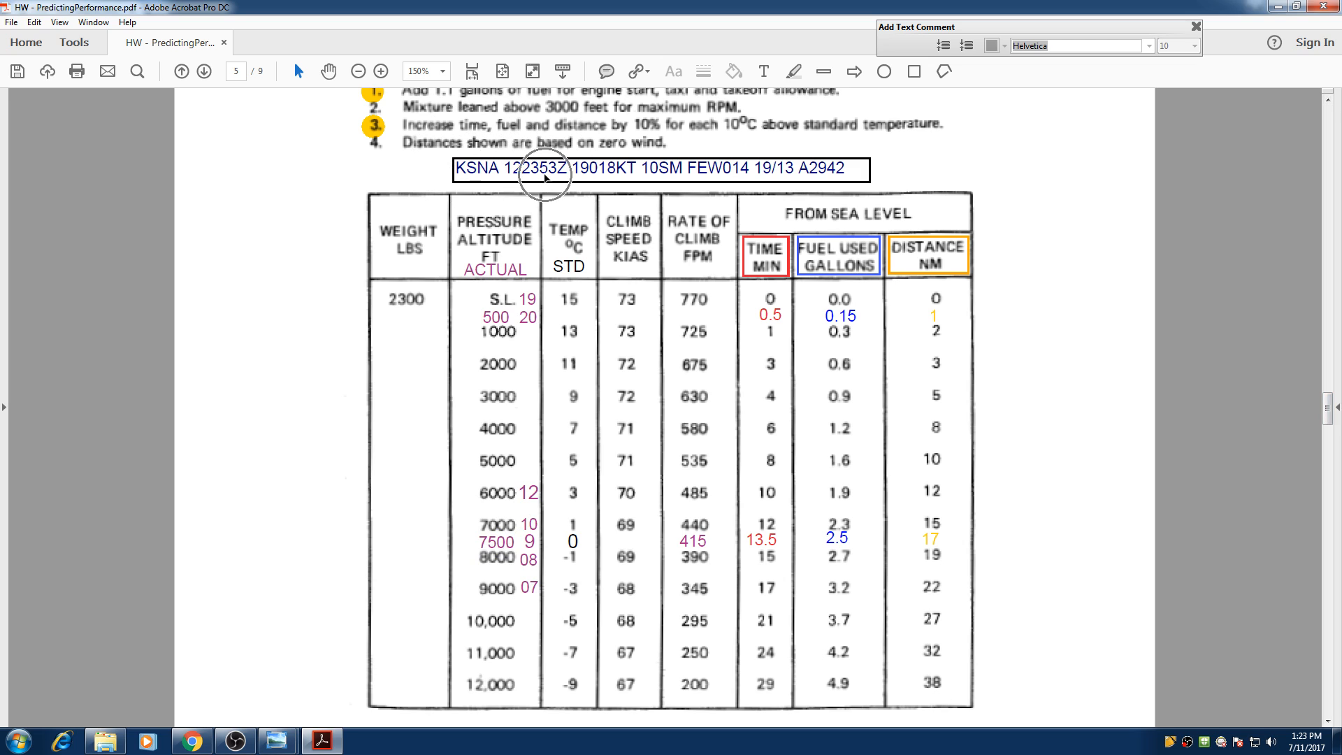
mouse_move(765, 169)
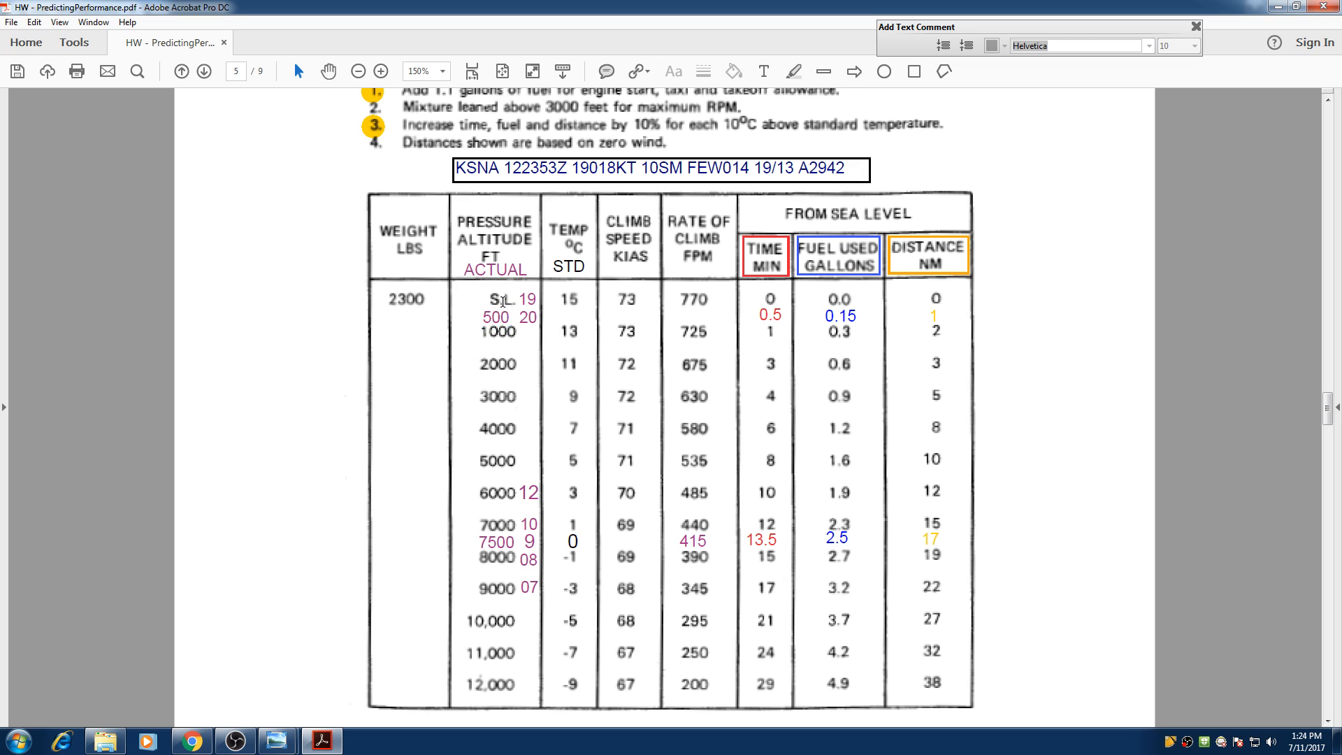
mouse_move(483, 441)
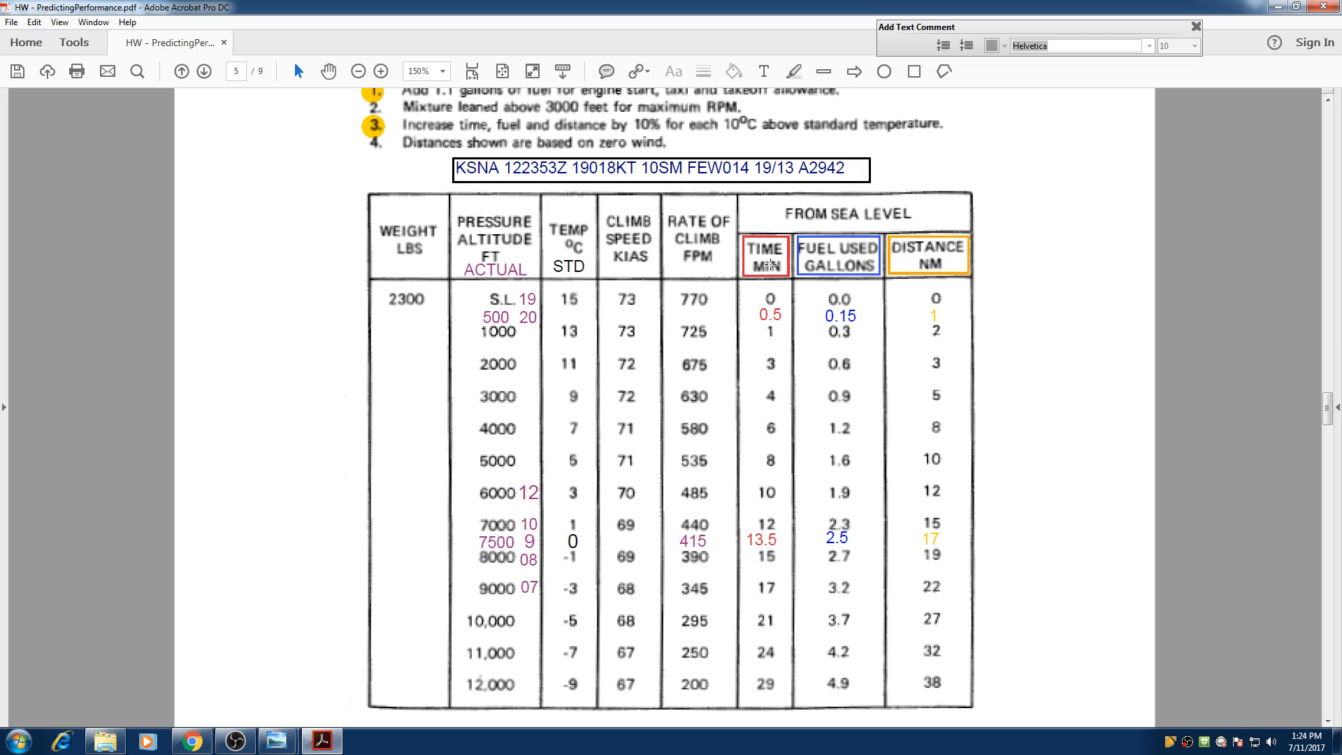
left_click(764, 540)
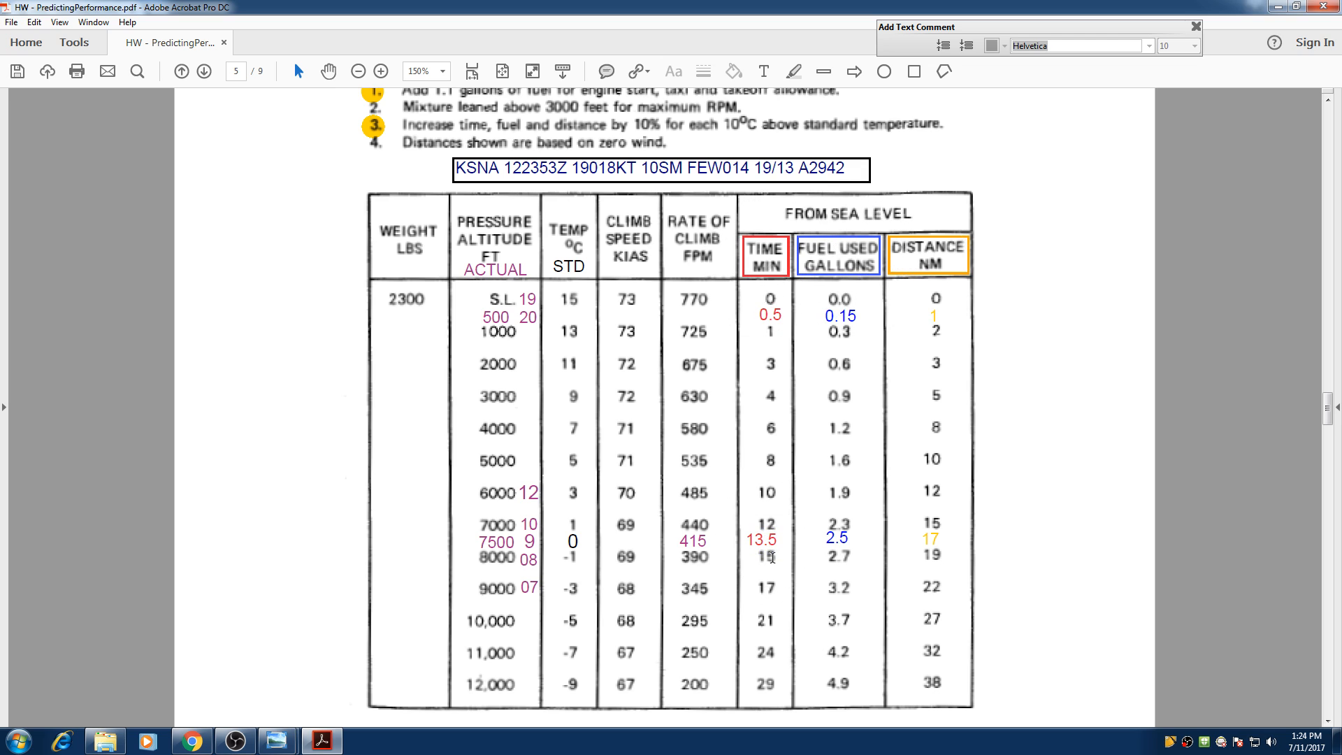
left_click(765, 541)
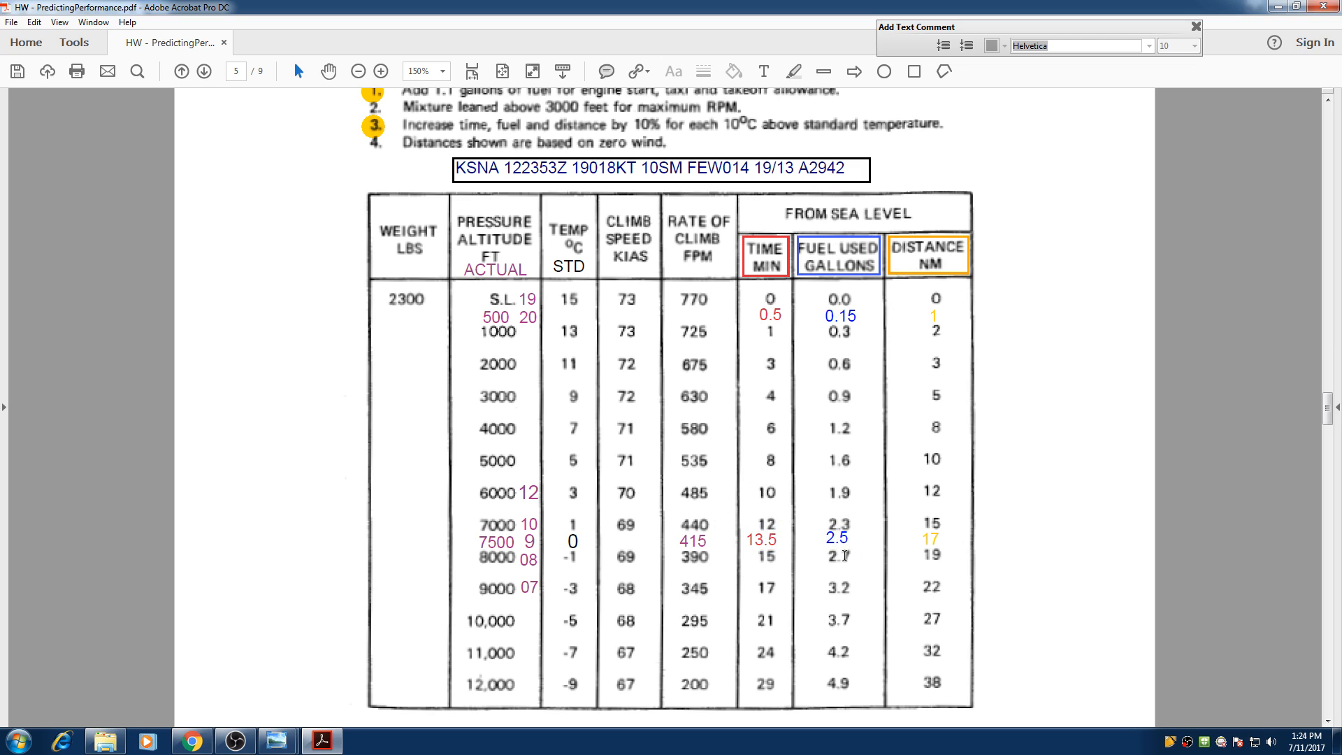
left_click(838, 540)
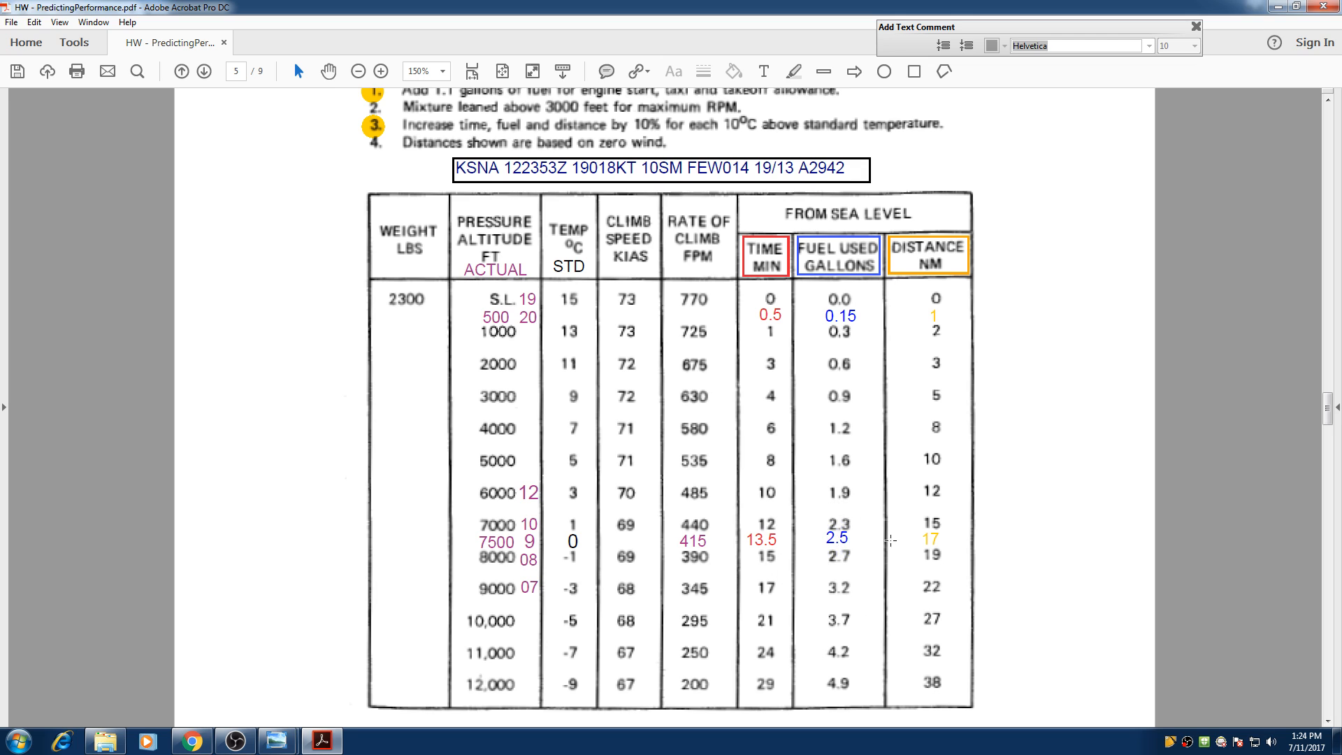
left_click(932, 541)
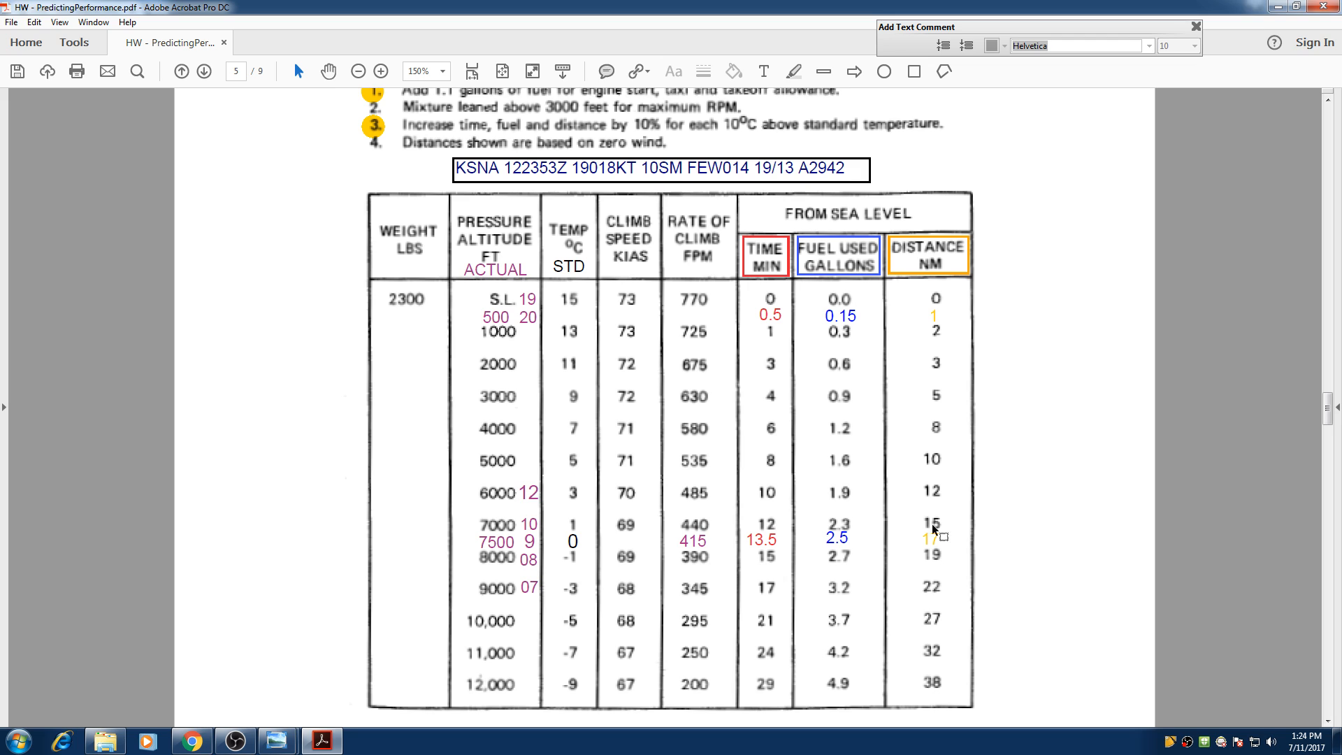
left_click(933, 537)
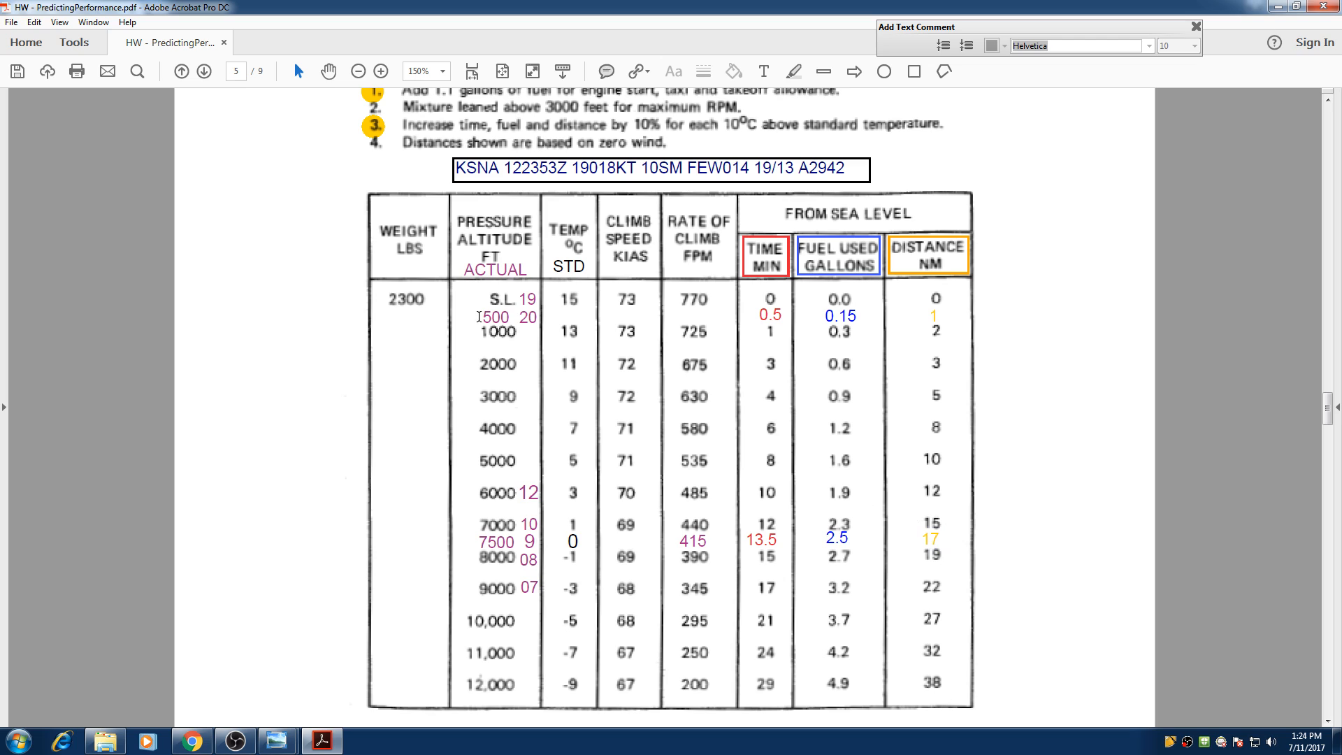
left_click(493, 317)
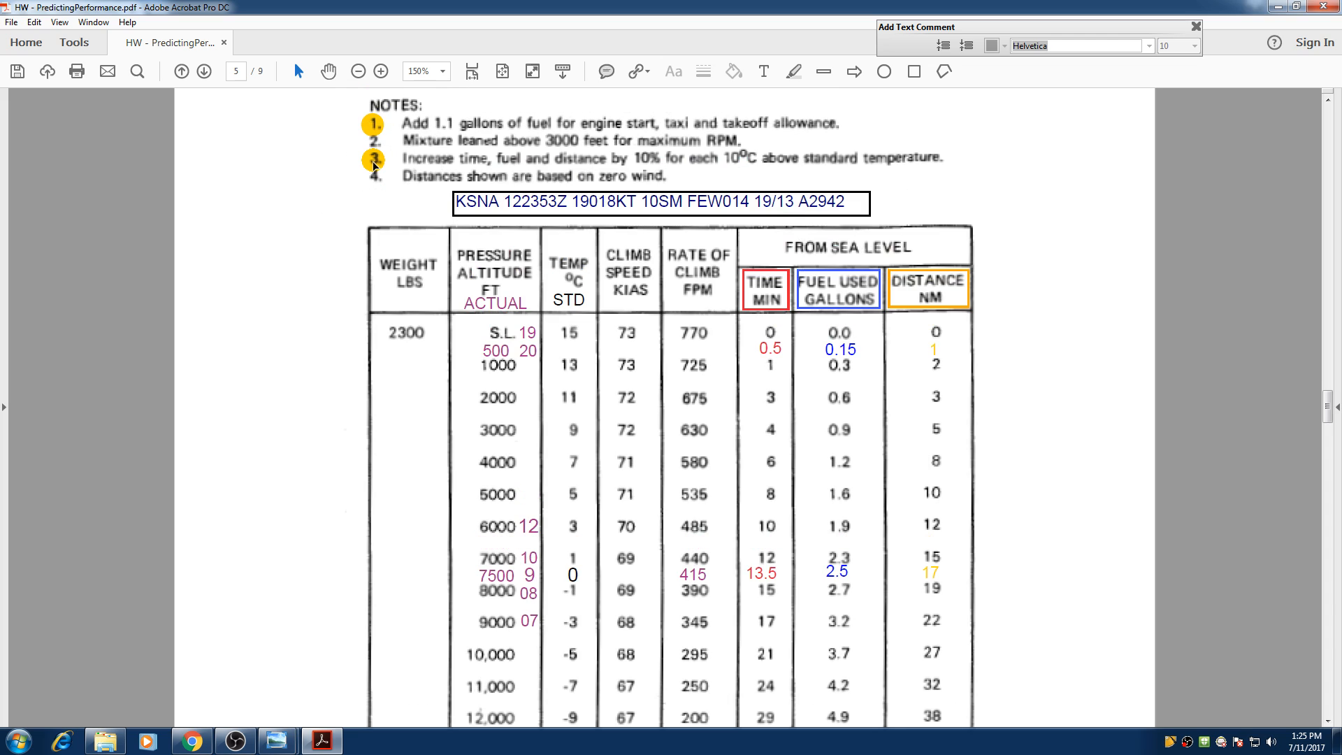
mouse_move(439, 162)
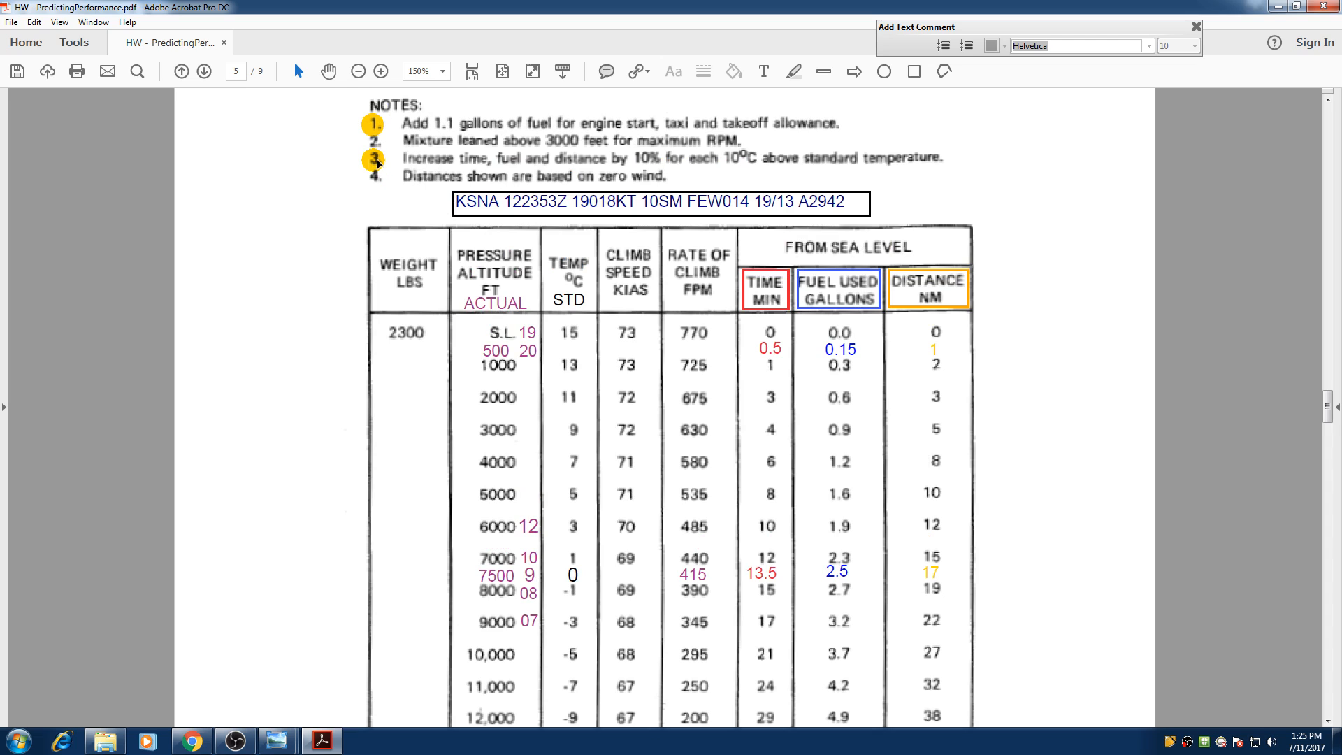
mouse_move(488, 165)
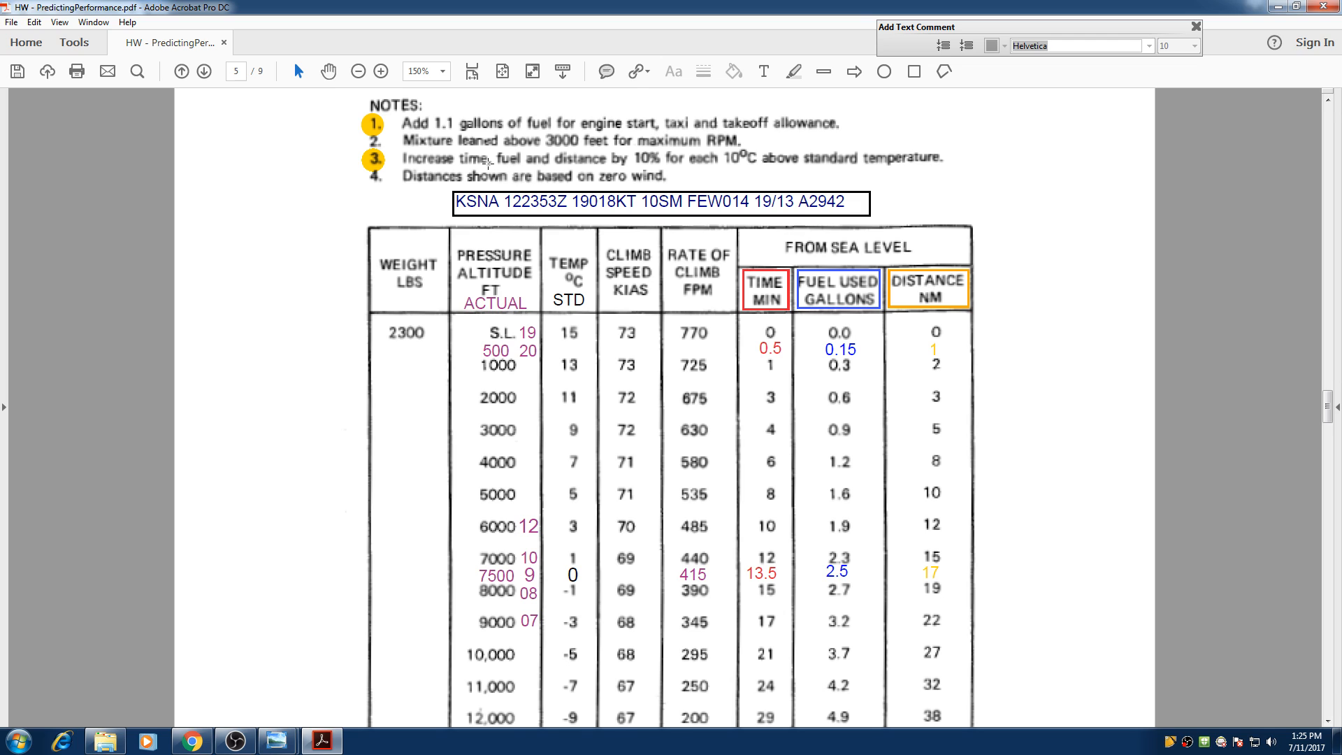
mouse_move(832, 206)
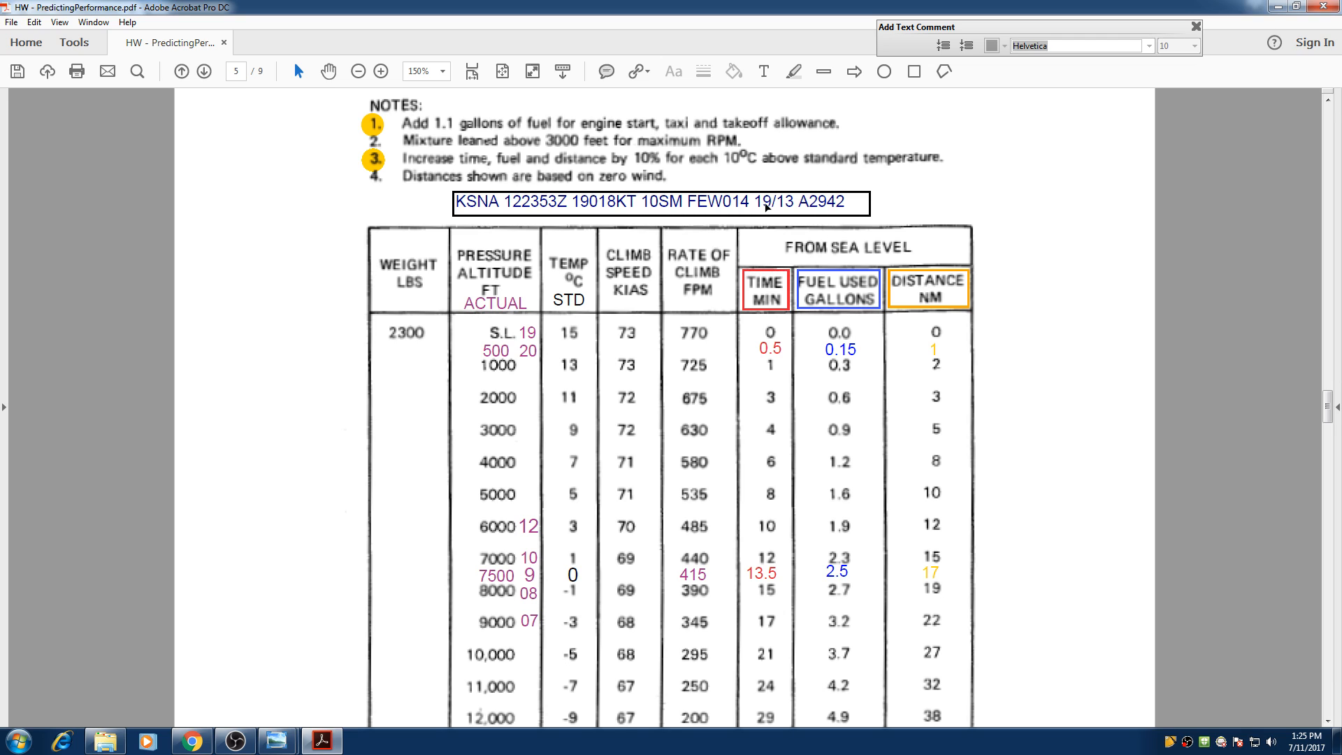
mouse_move(742, 166)
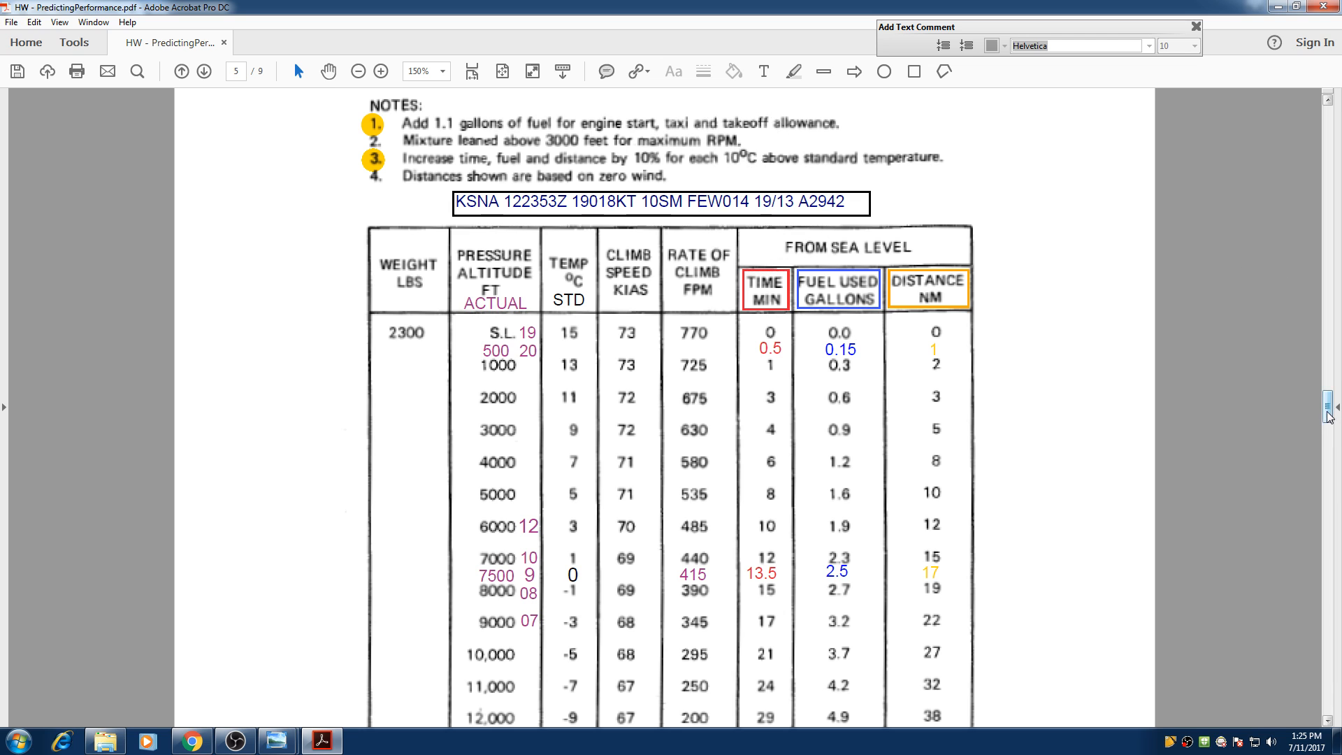
- Scroll back to the table and select the red 0.5 time annotation
scroll("down", 3)
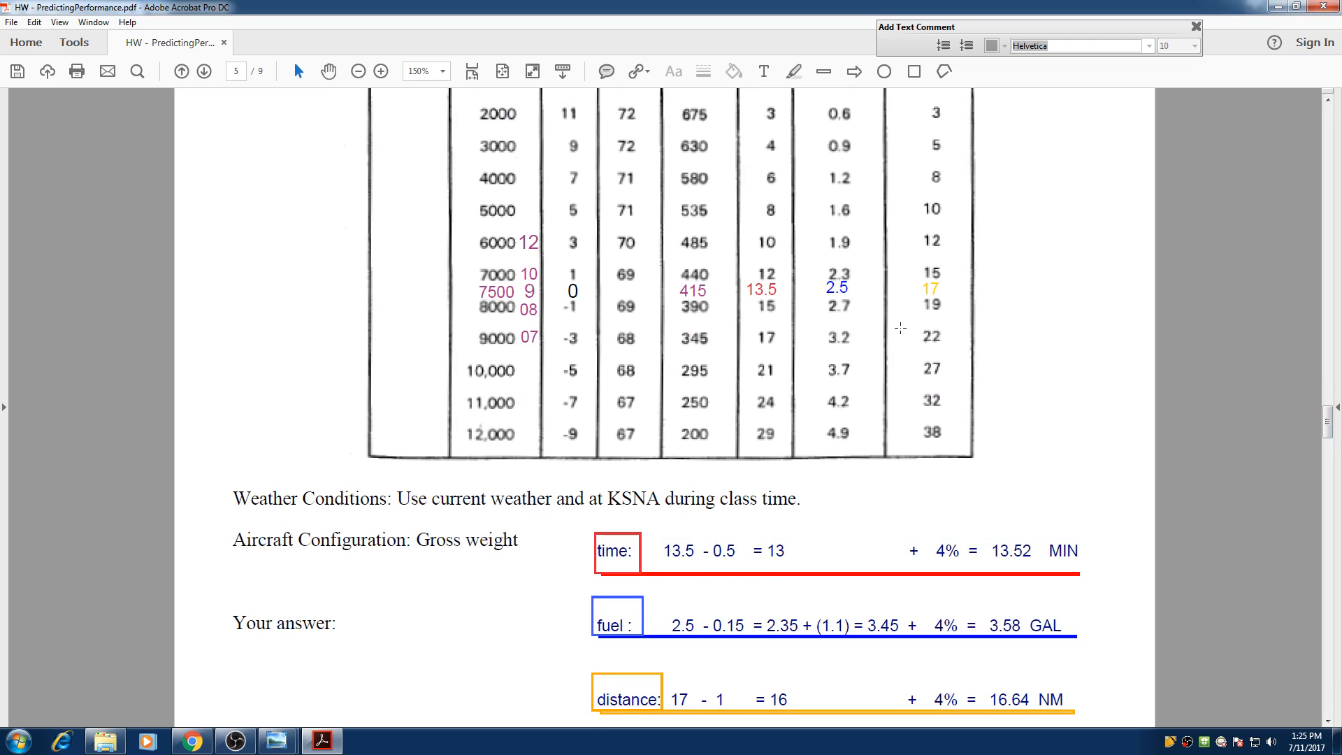
scroll("up", 3)
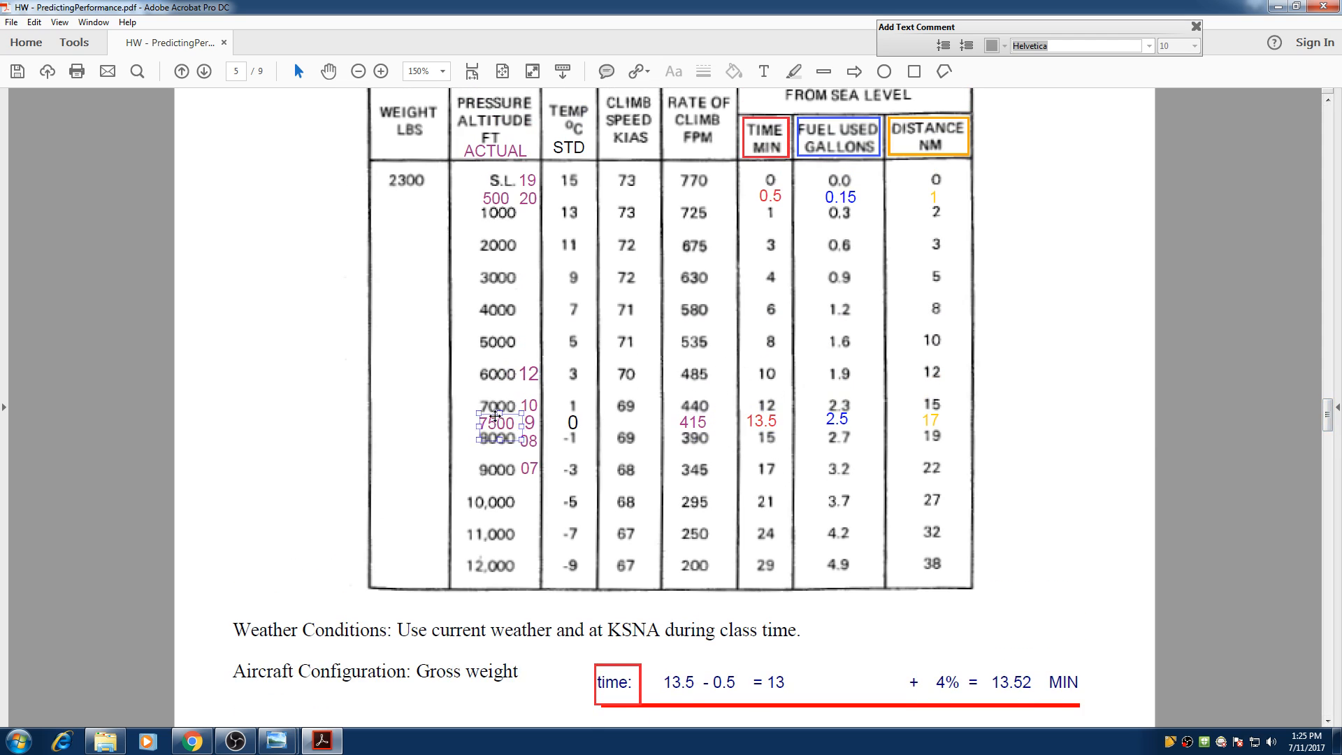
left_click(764, 420)
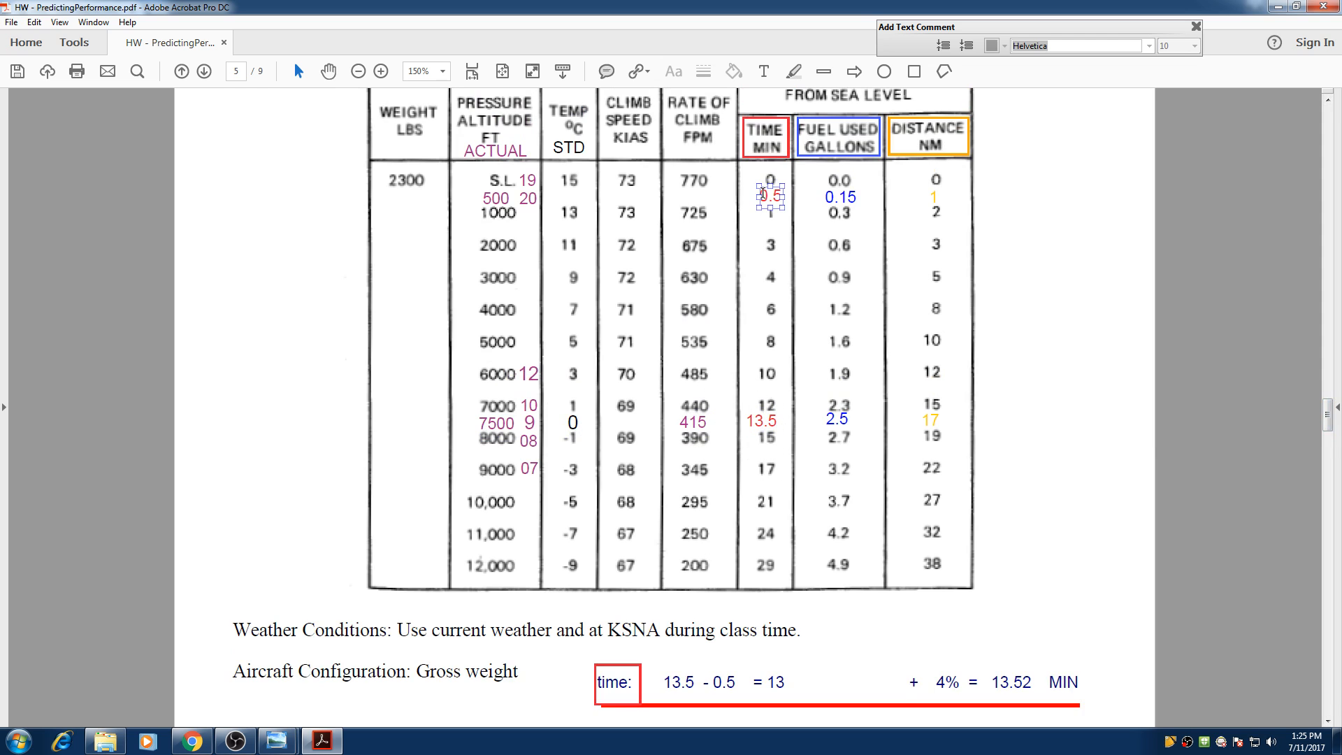
- Scroll below the chart to the time, fuel and distance answer lines, selecting then deselecting them
scroll("down", 3)
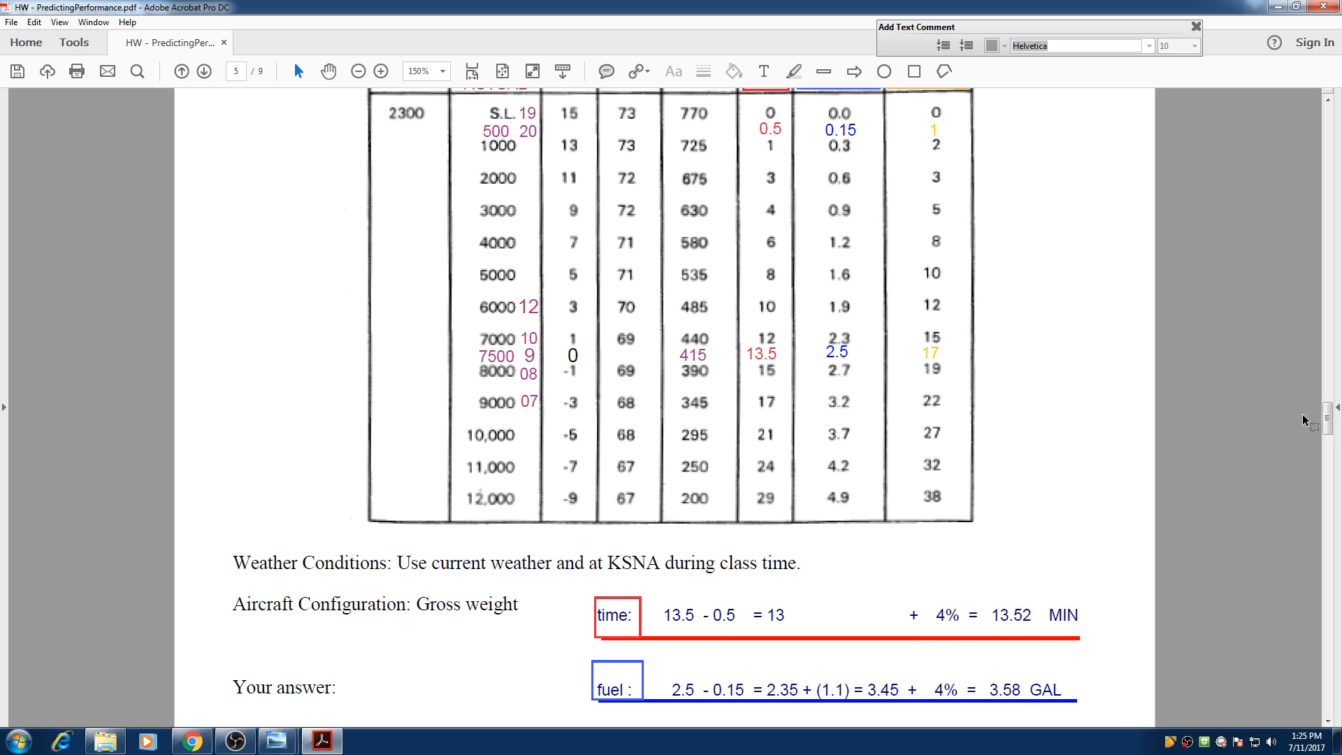
scroll("down", 3)
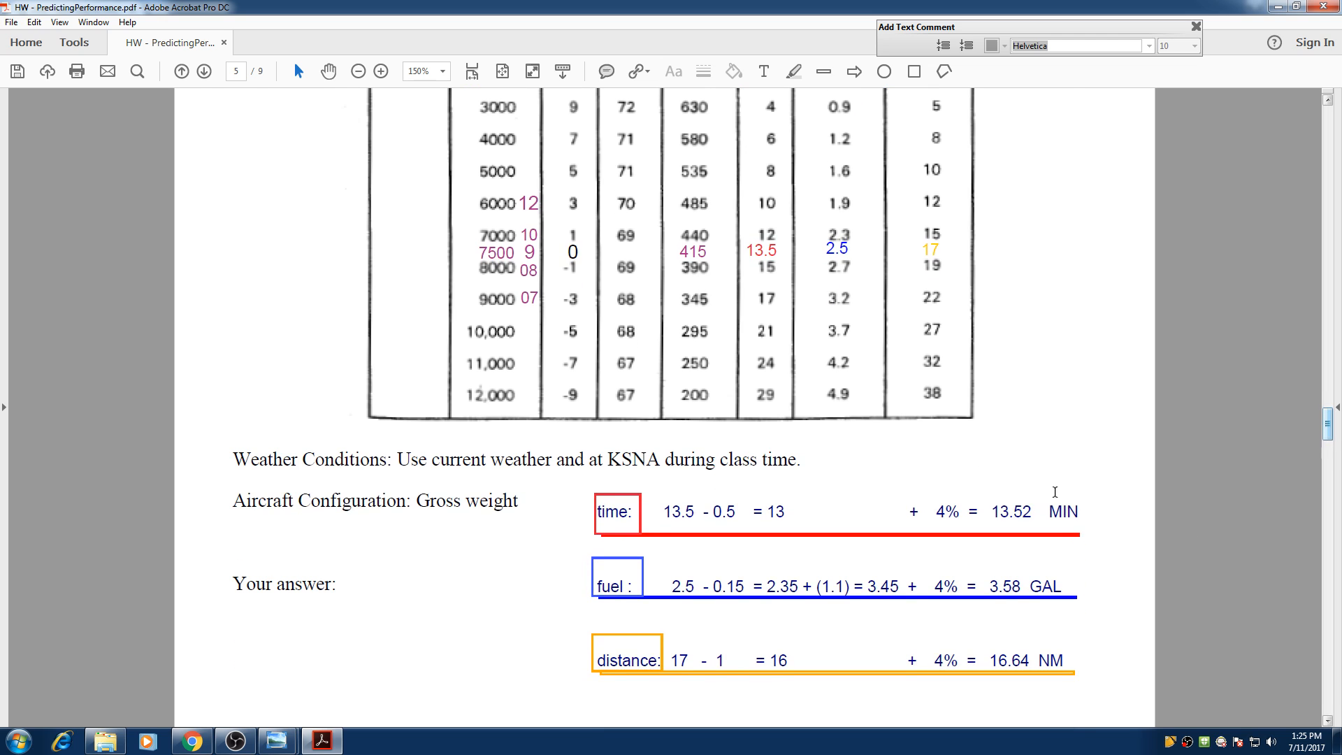
left_click(1059, 512)
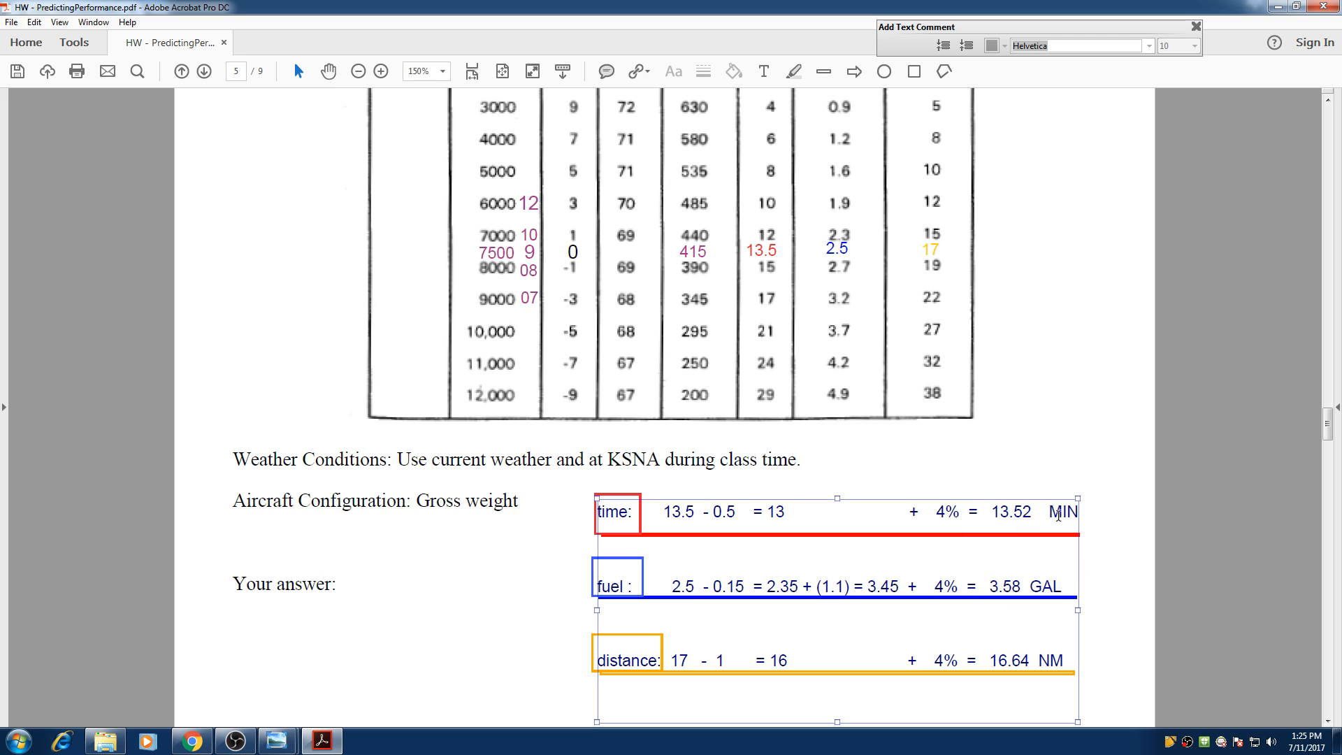
left_click(1259, 492)
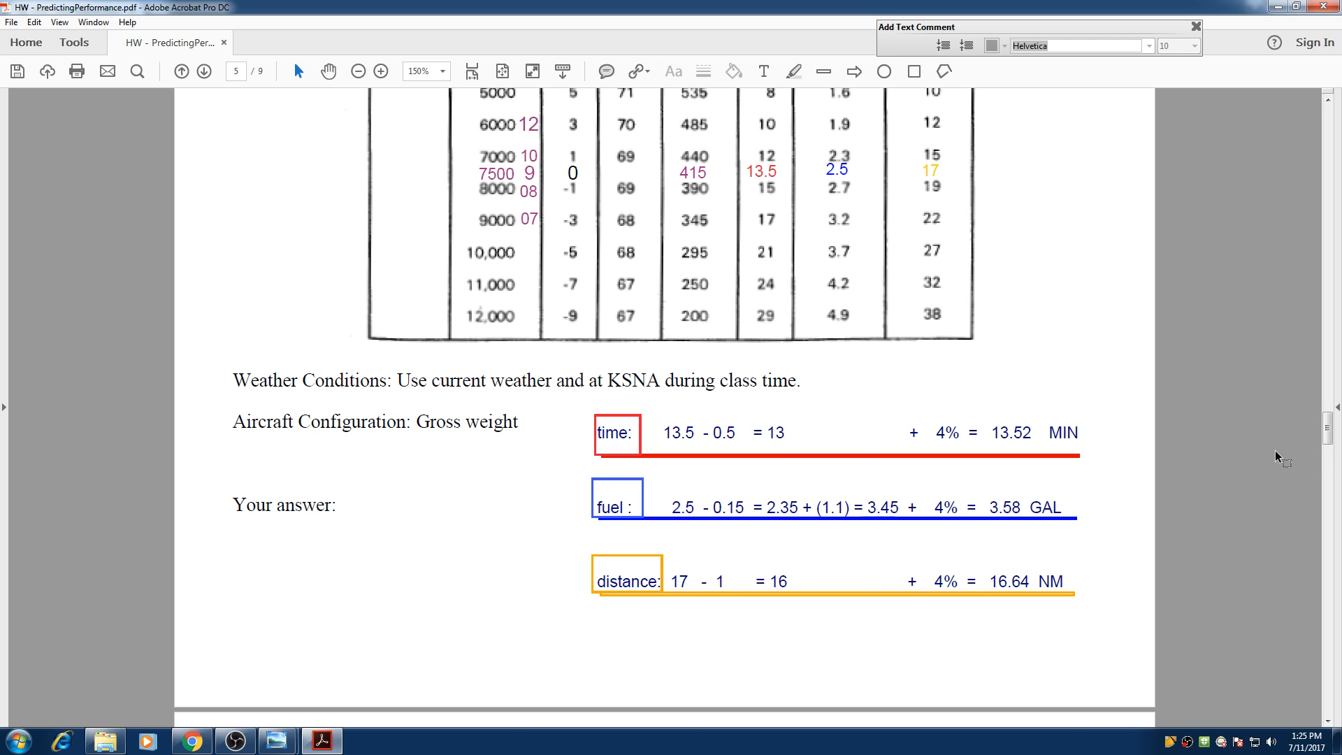
scroll("up", 3)
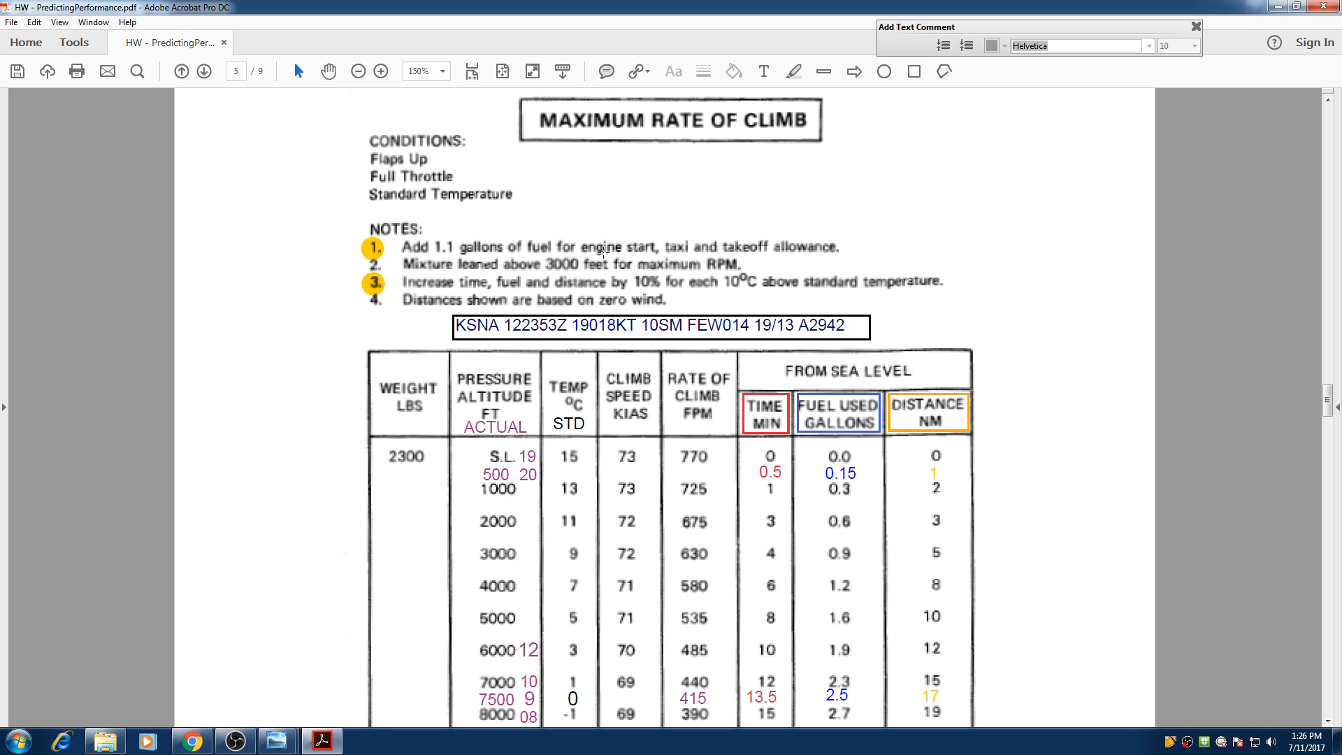
mouse_move(1332, 404)
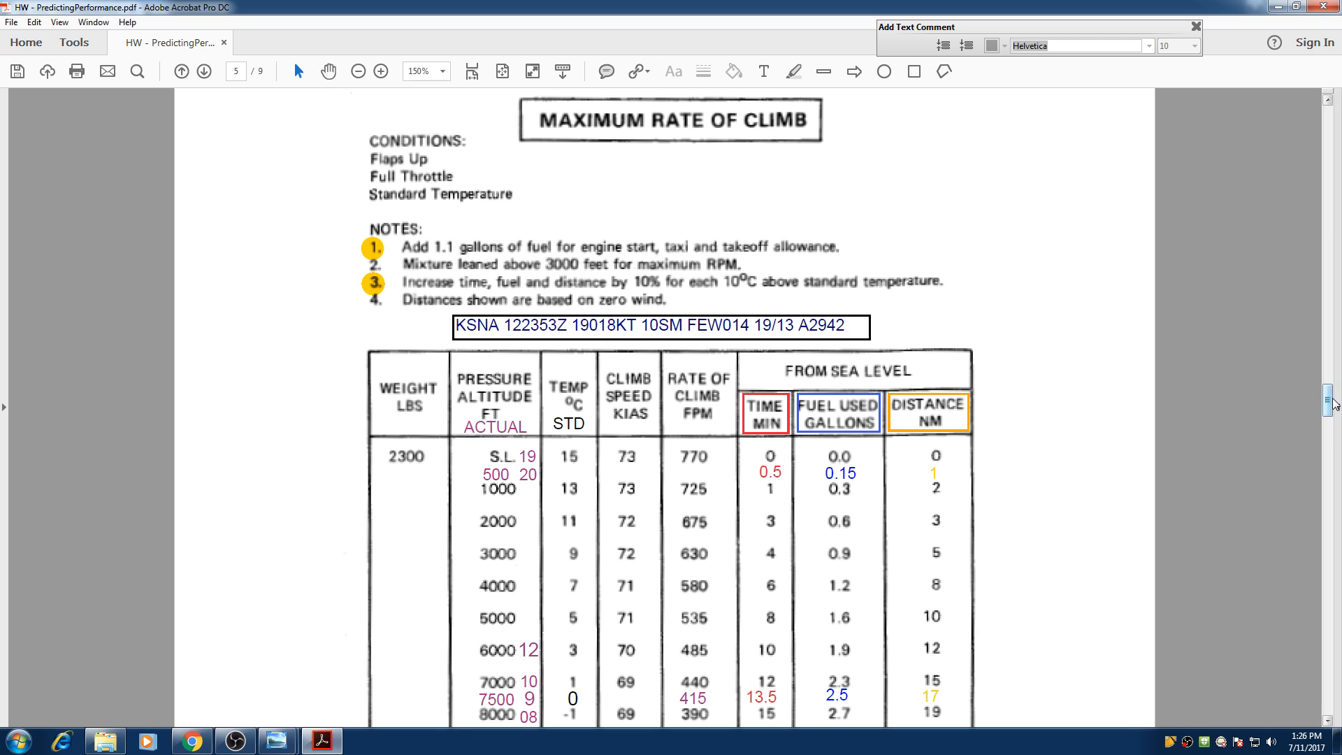
scroll("down", 3)
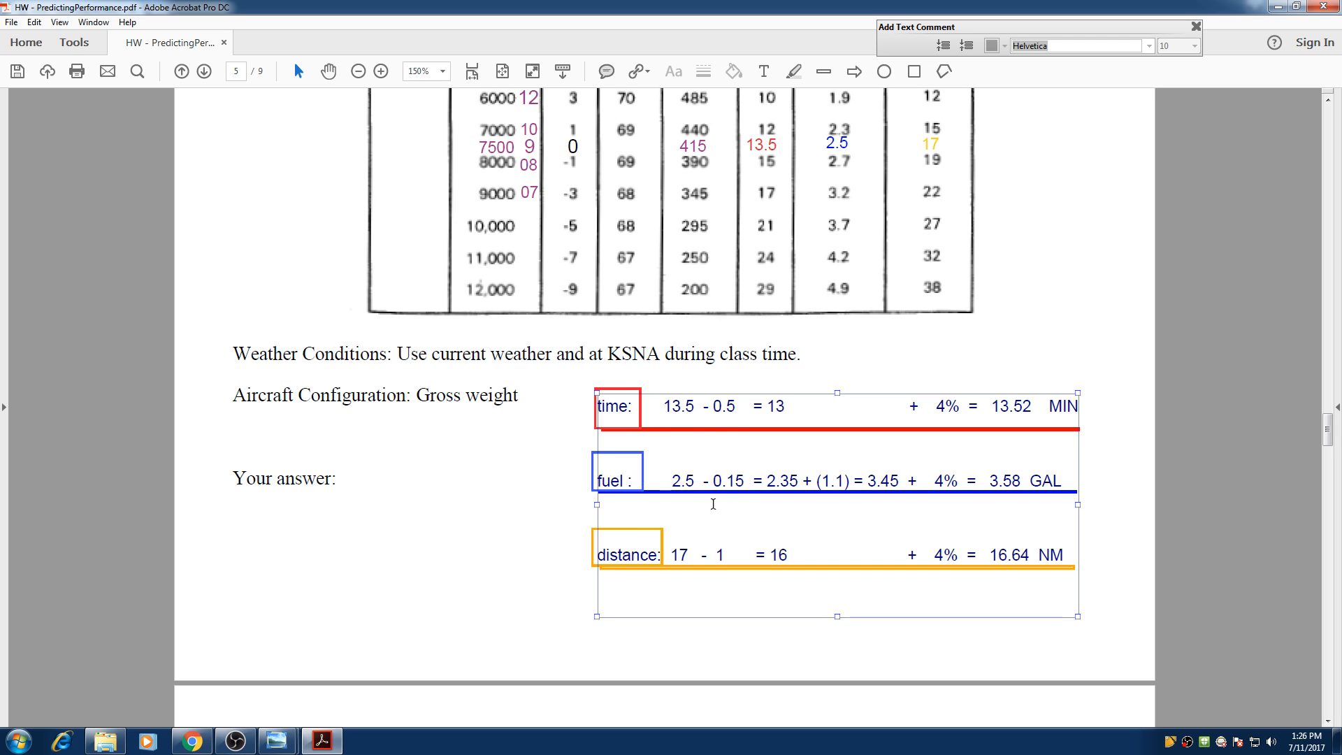
left_click(1218, 246)
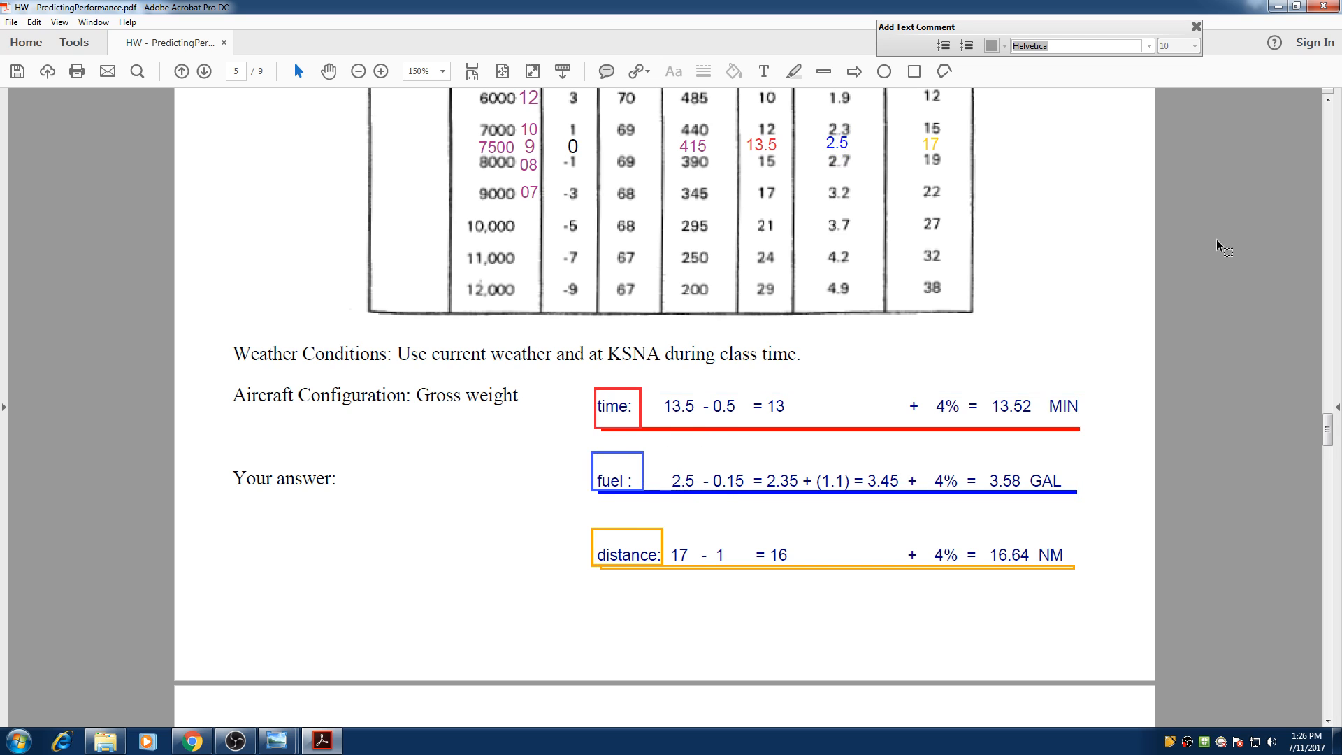
scroll("up", 3)
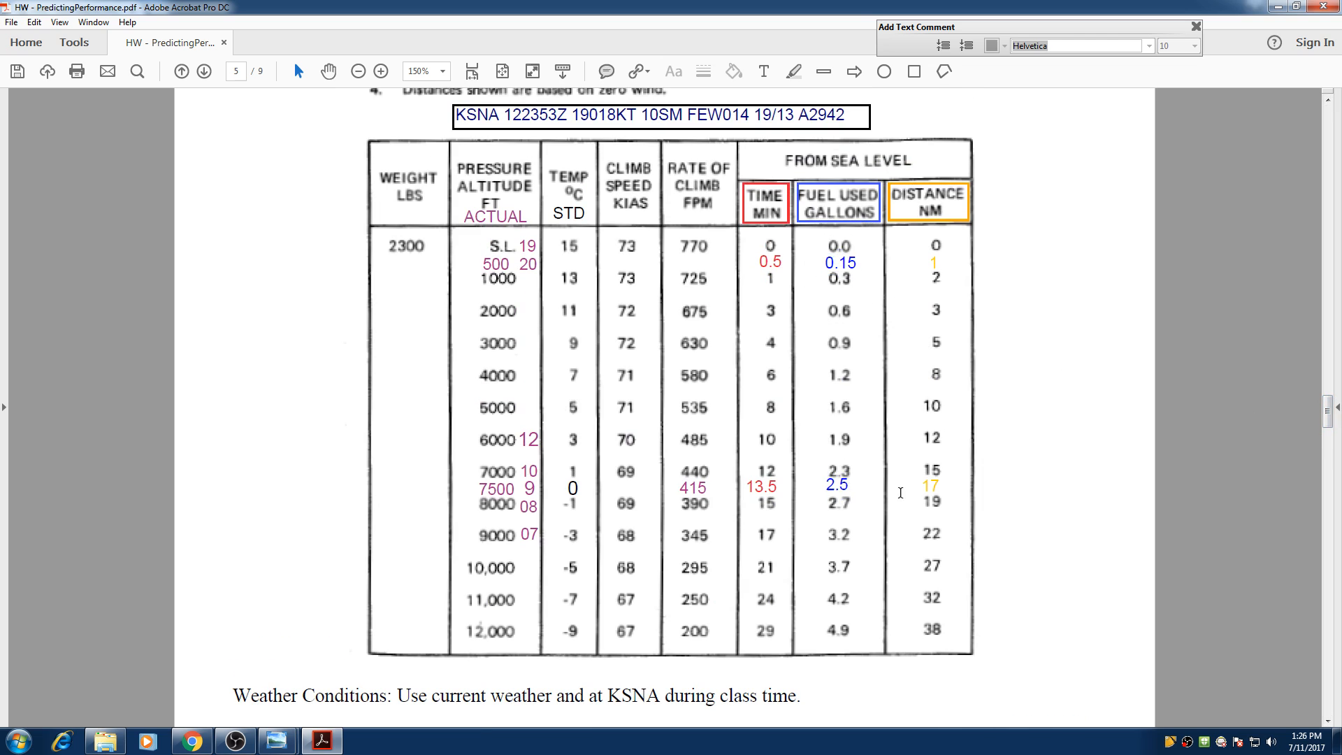
scroll("down", 3)
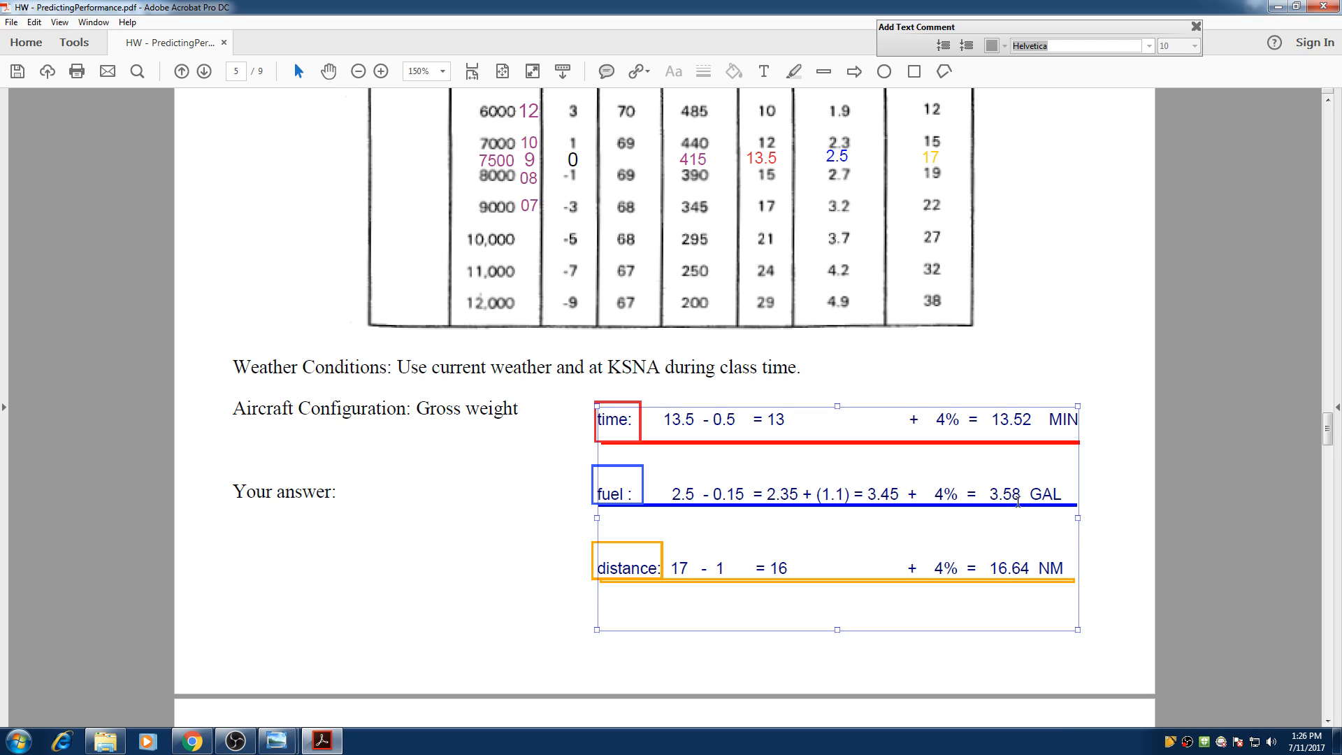
- Deselect the answer block and scroll up to page 1's assignment task list
scroll("down", 3)
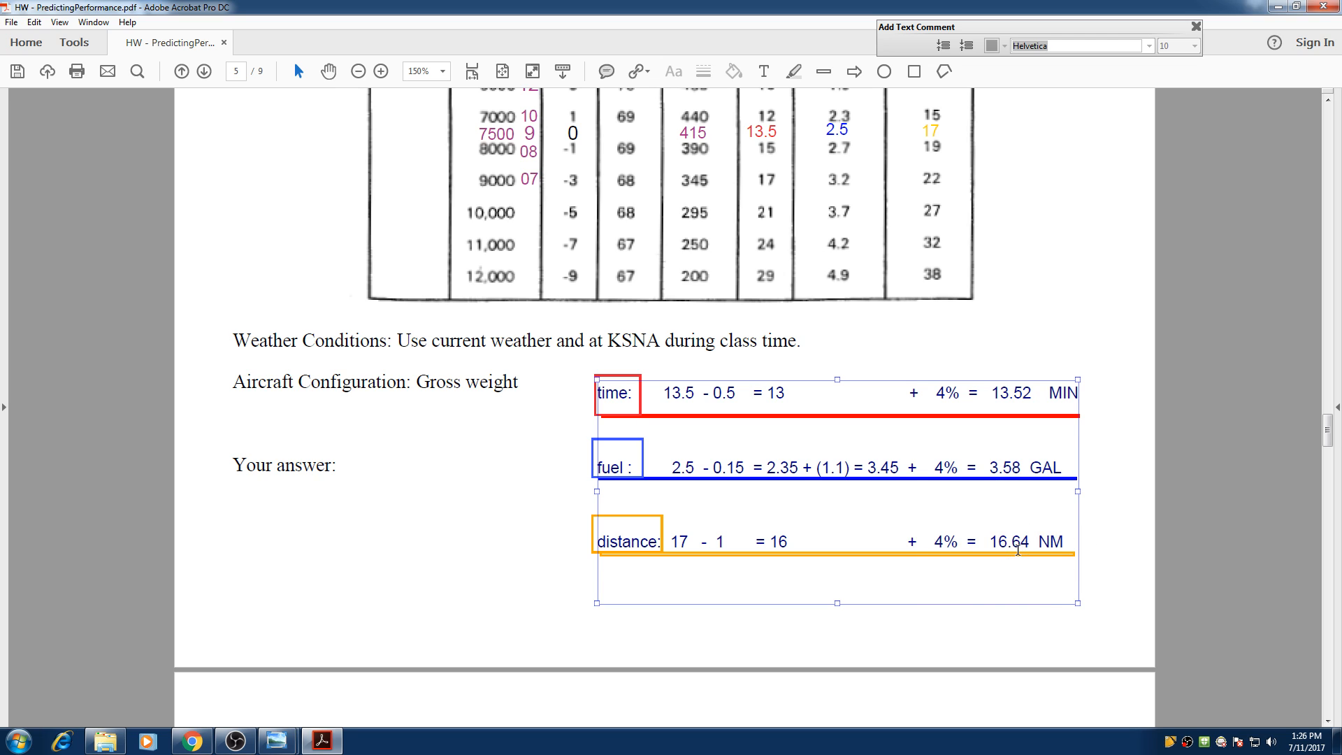
left_click(1145, 551)
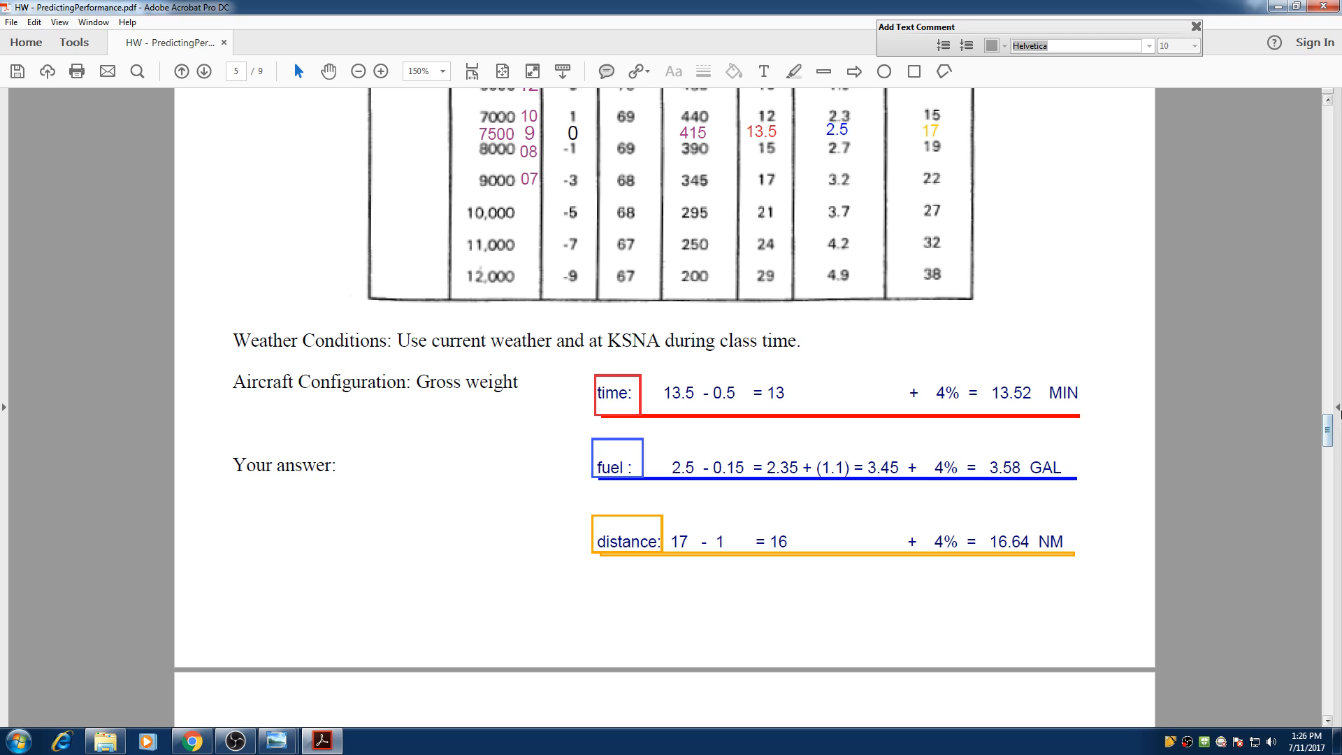
scroll("up", 3)
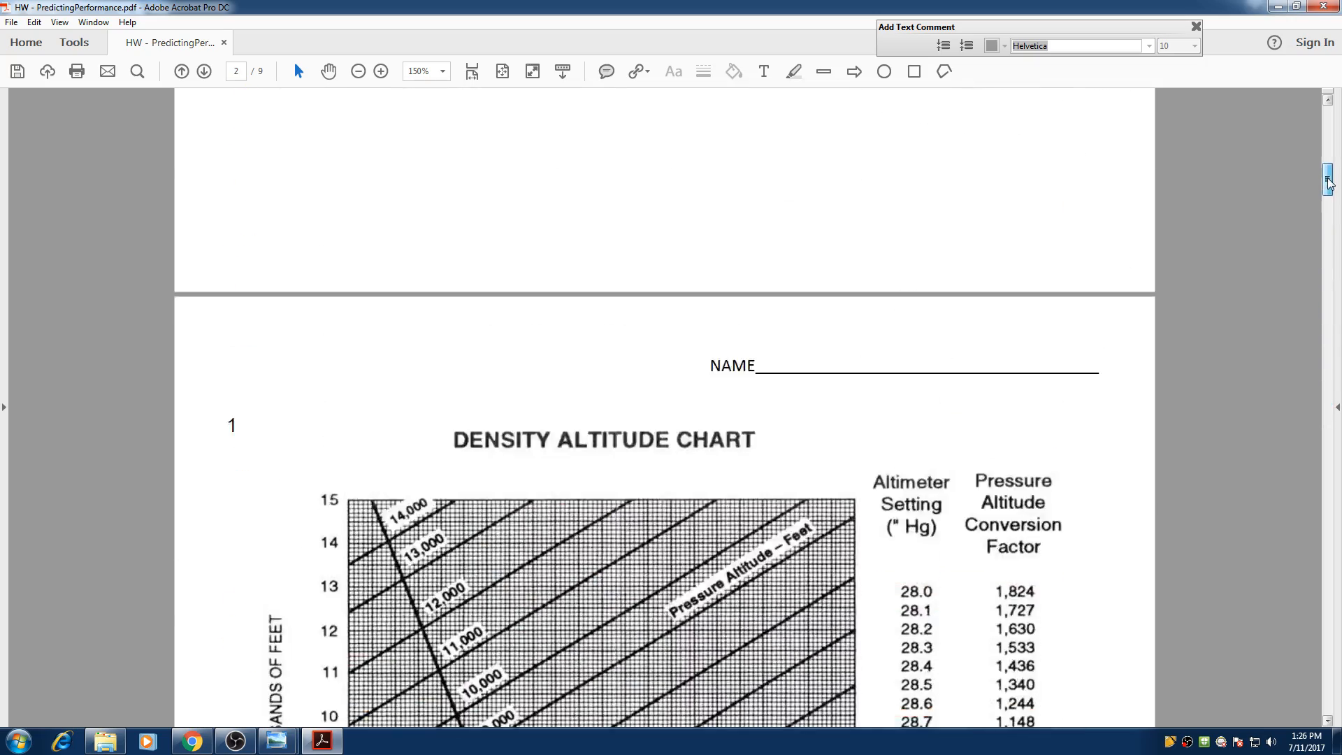
scroll("up", 3)
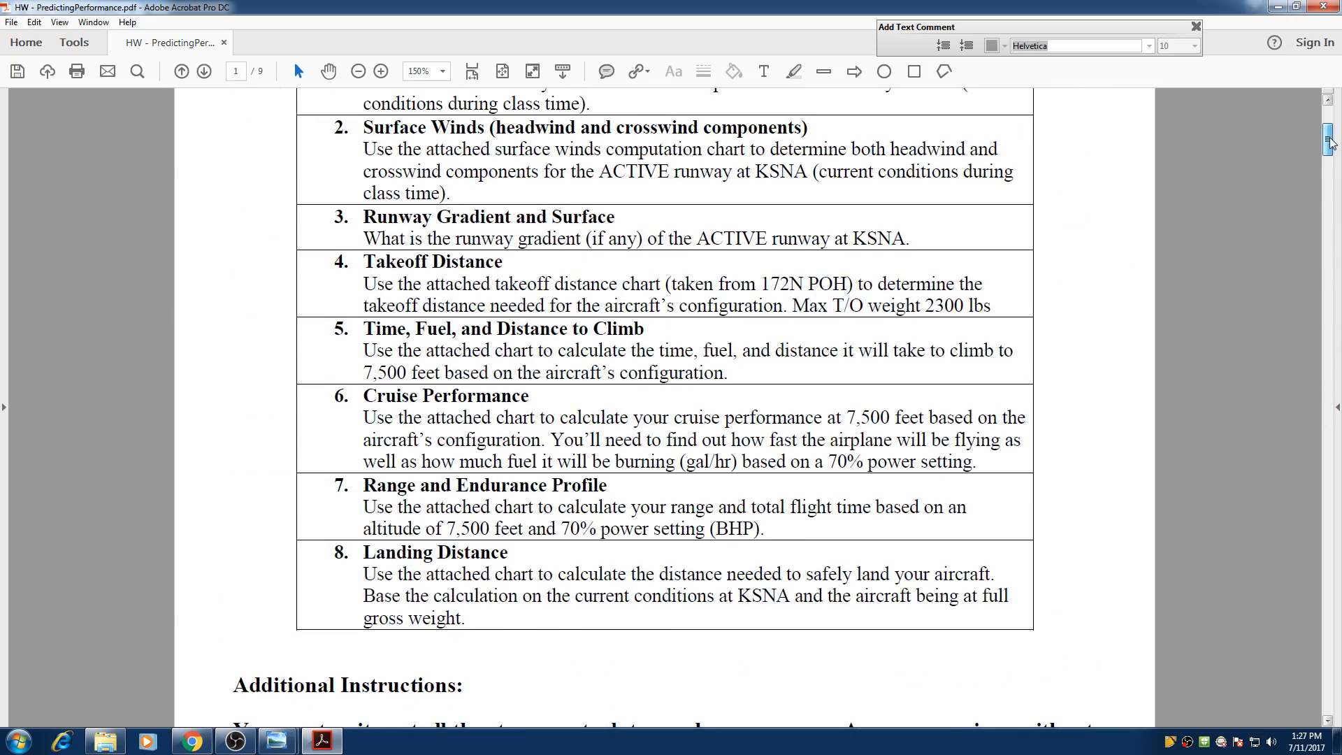